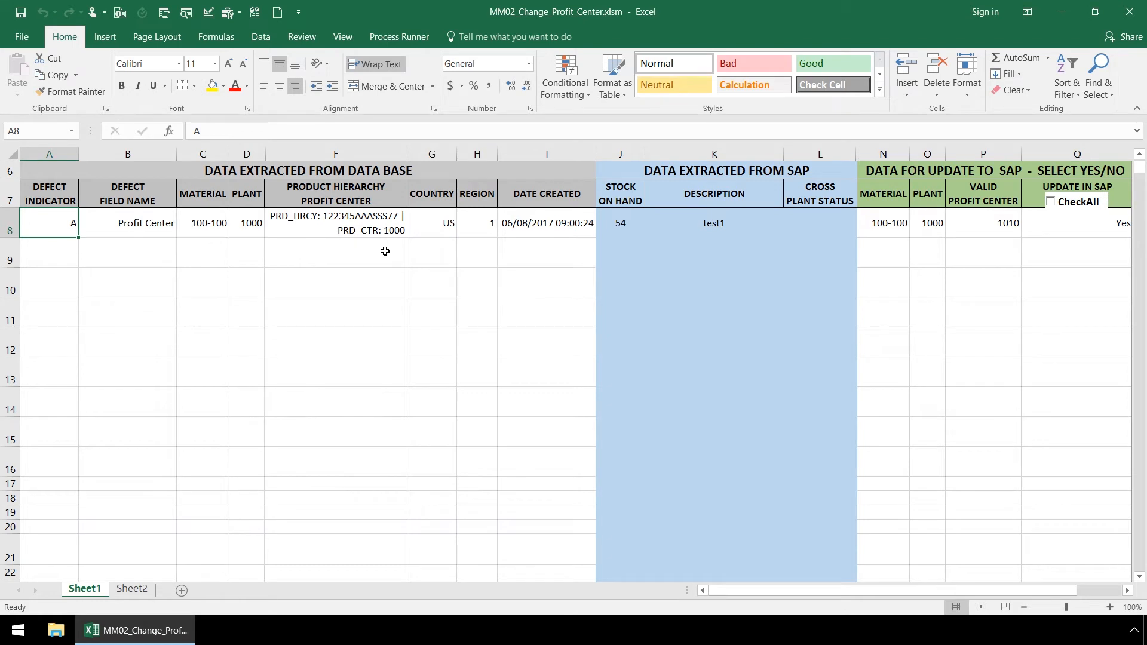
{"action": "mouse_move", "coordinate": [537, 250]}
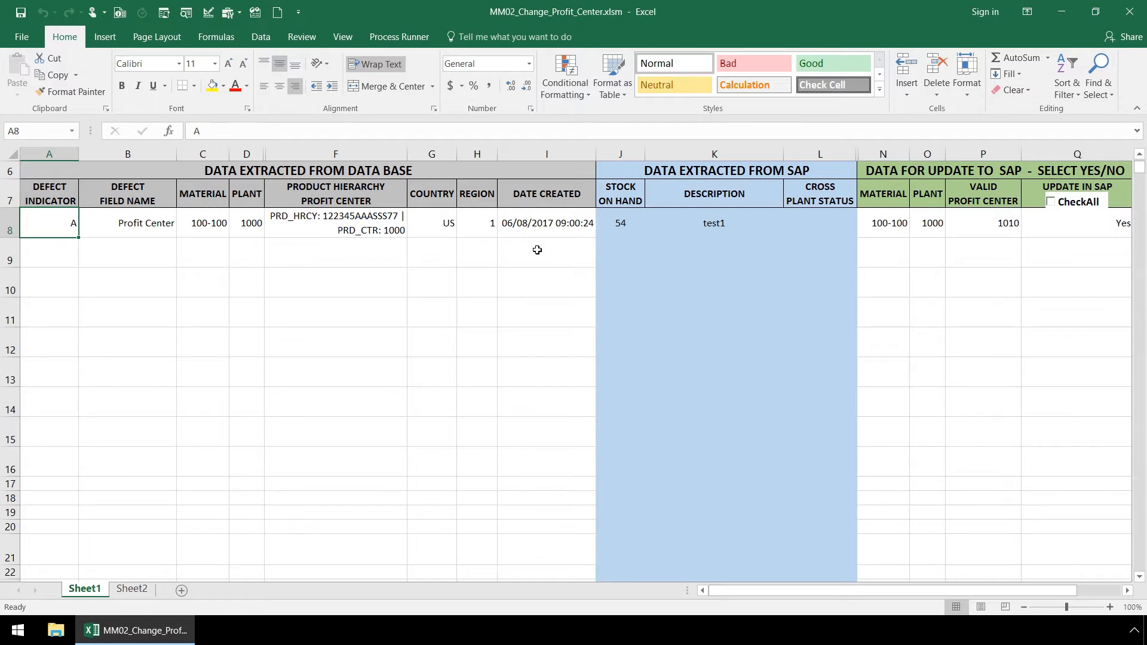
{"action": "mouse_move", "coordinate": [715, 254]}
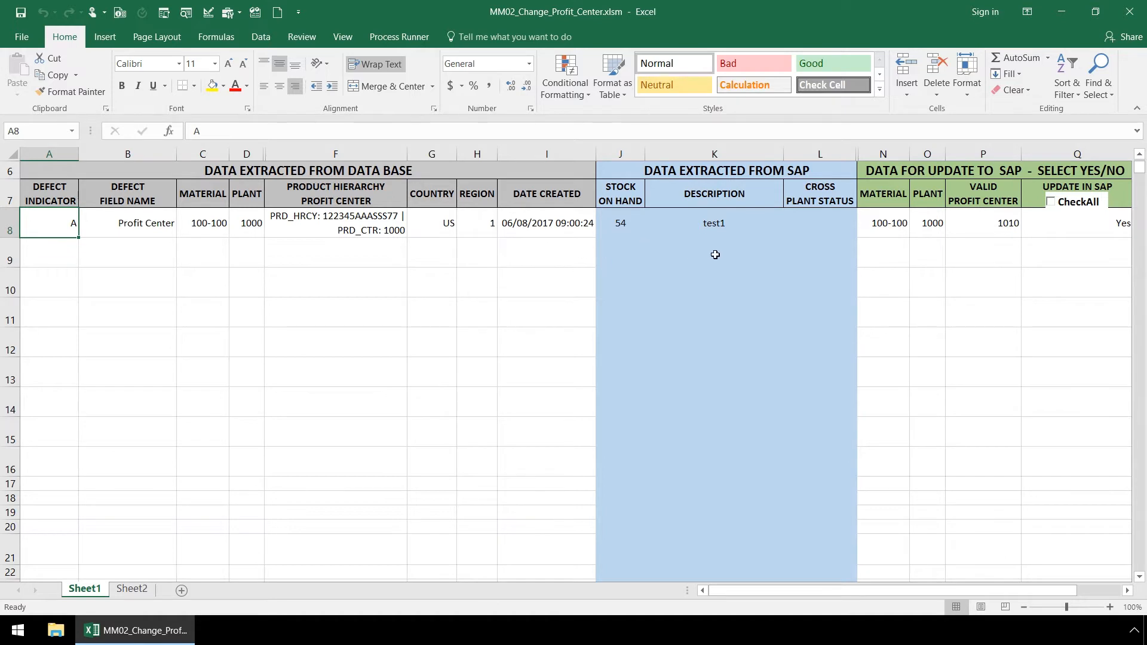
{"action": "mouse_move", "coordinate": [825, 247]}
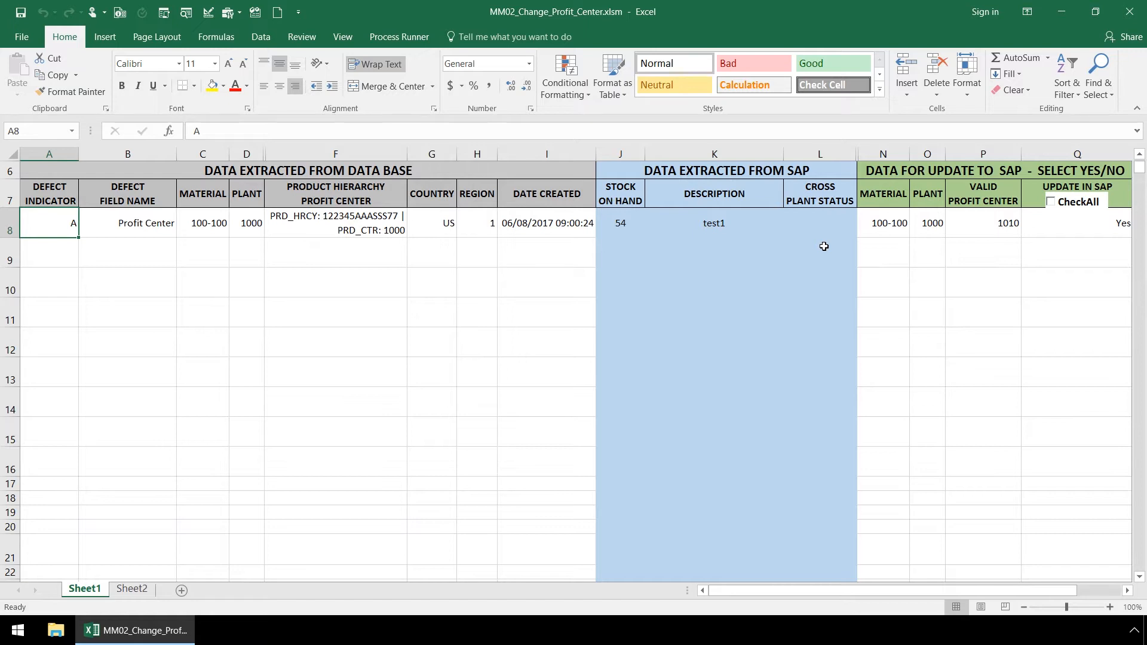
{"action": "mouse_move", "coordinate": [842, 254]}
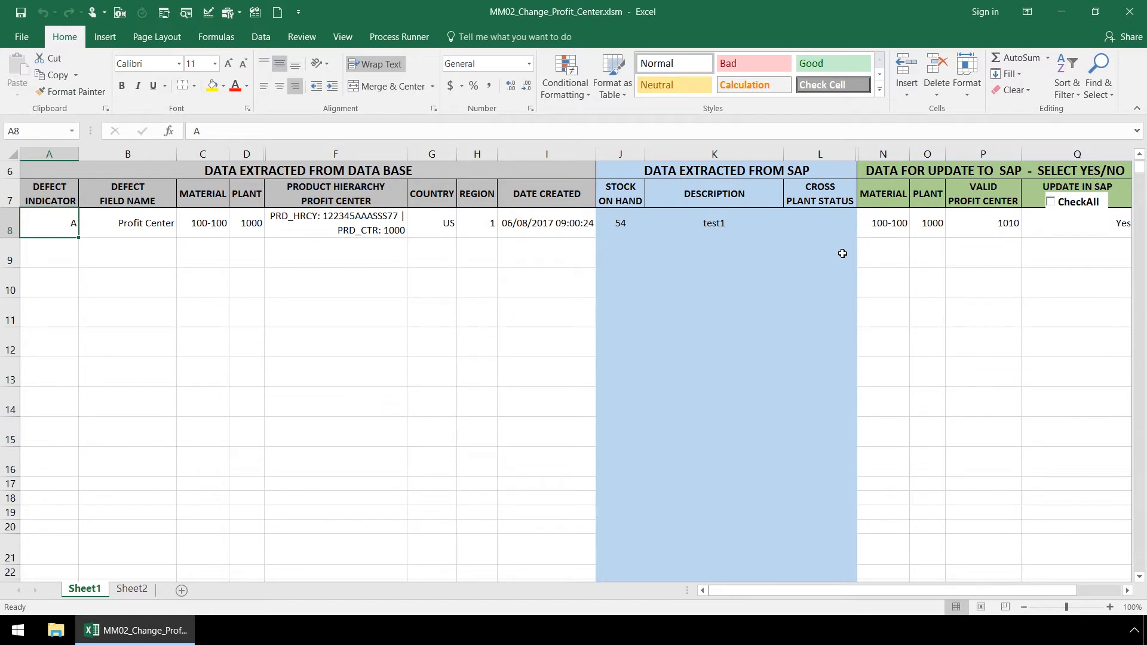
{"action": "mouse_move", "coordinate": [991, 247]}
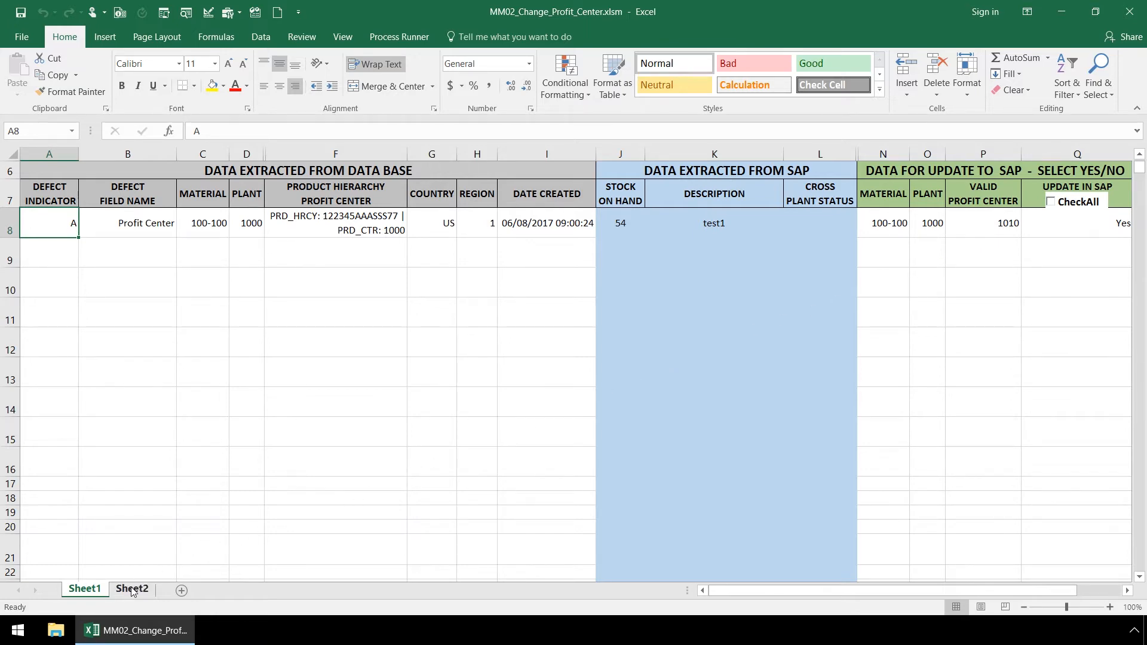
Check the Sheet2 profit center mapping, then run the IEWF_StartWF_Demo custom process.
{"action": "left_click", "coordinate": [132, 589]}
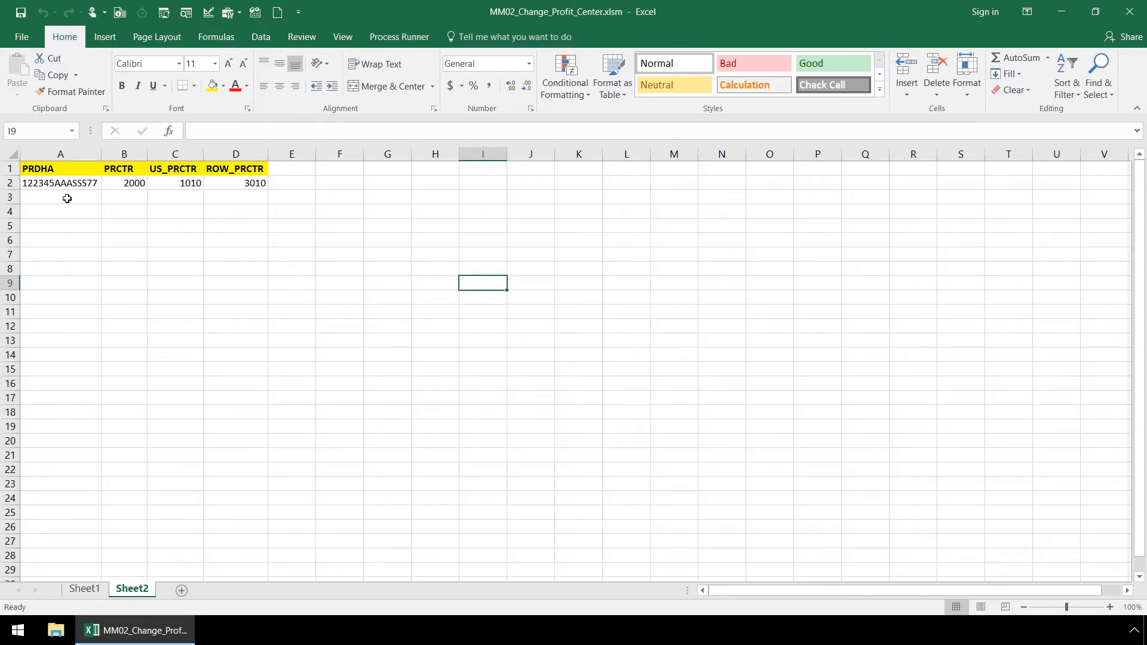
{"action": "mouse_move", "coordinate": [246, 211]}
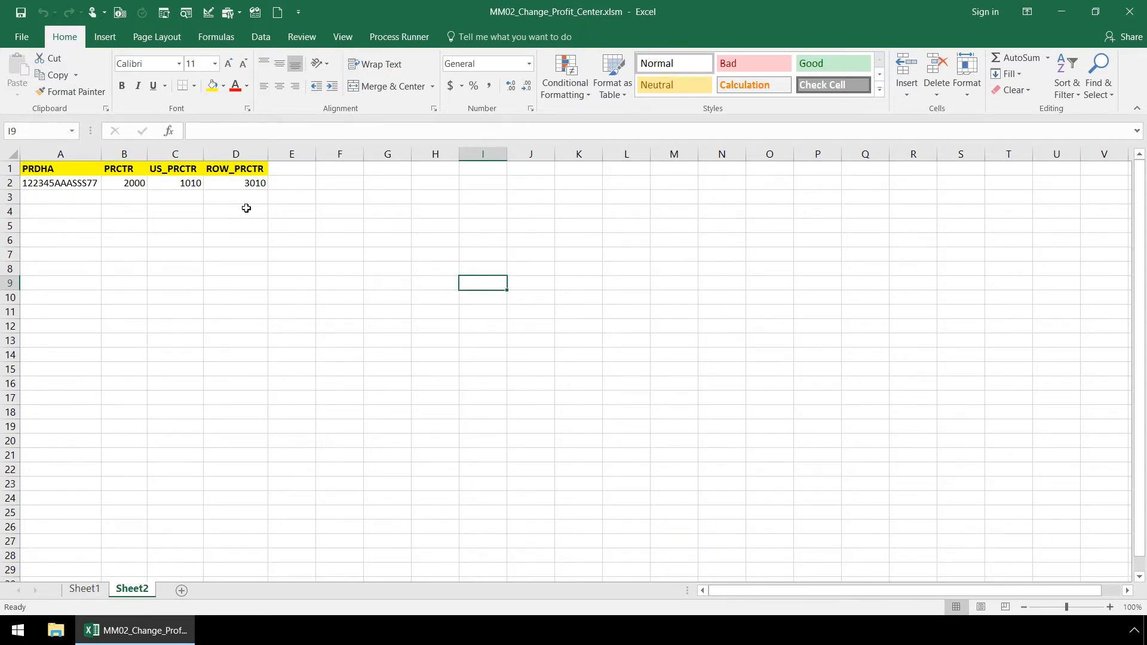
{"action": "mouse_move", "coordinate": [104, 512]}
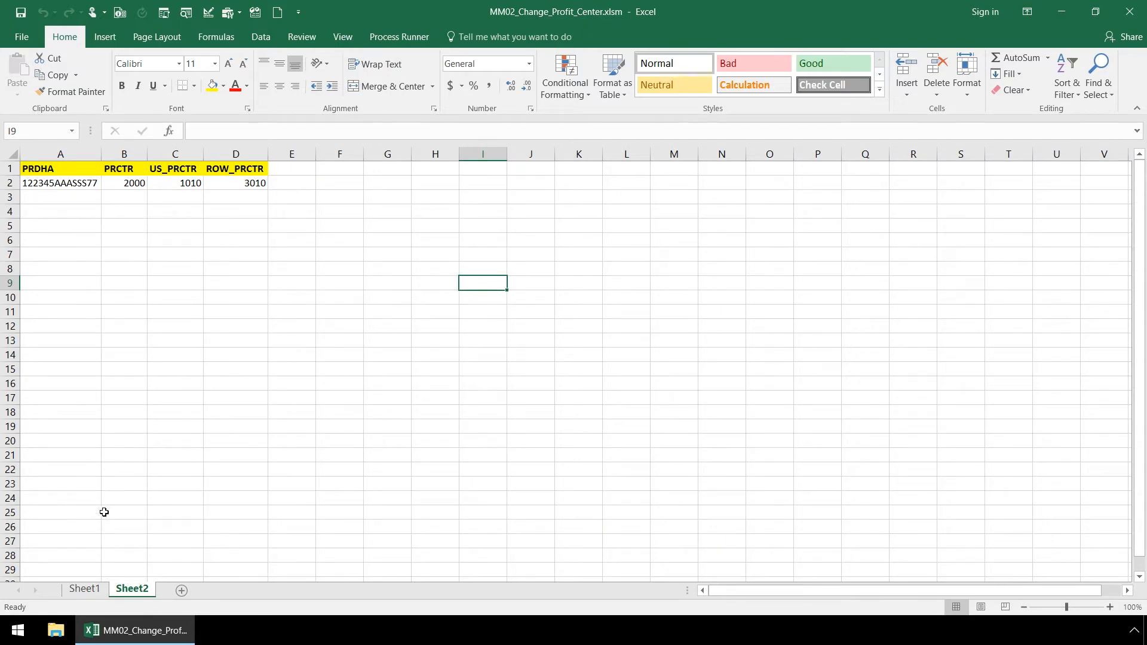
{"action": "left_click", "coordinate": [84, 588]}
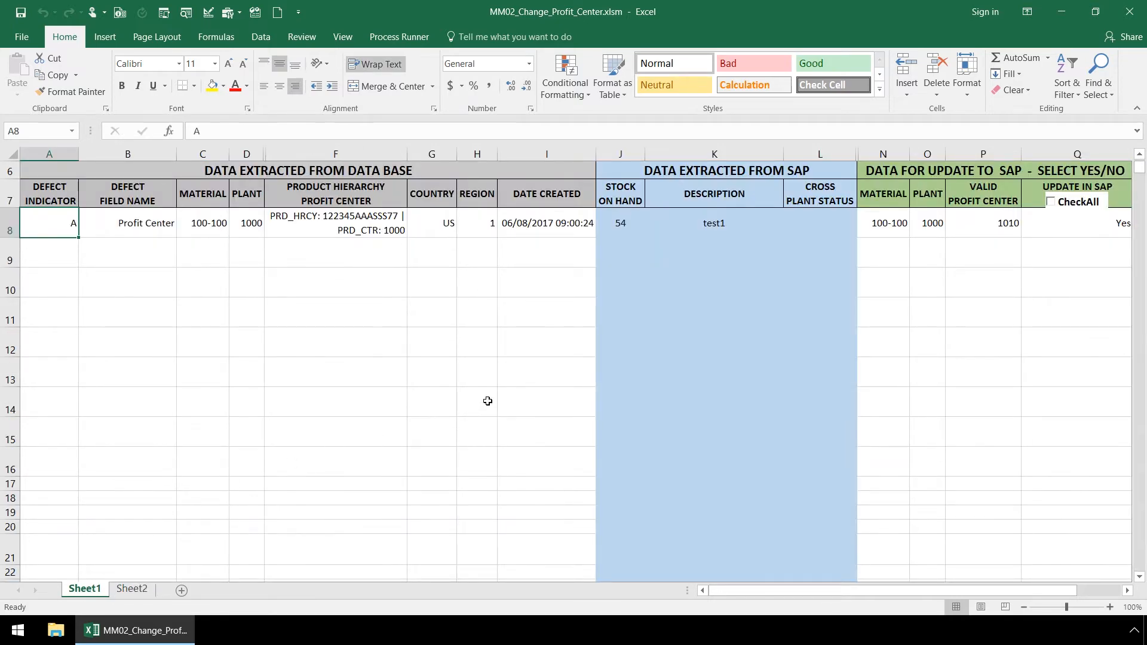
{"action": "mouse_move", "coordinate": [873, 251]}
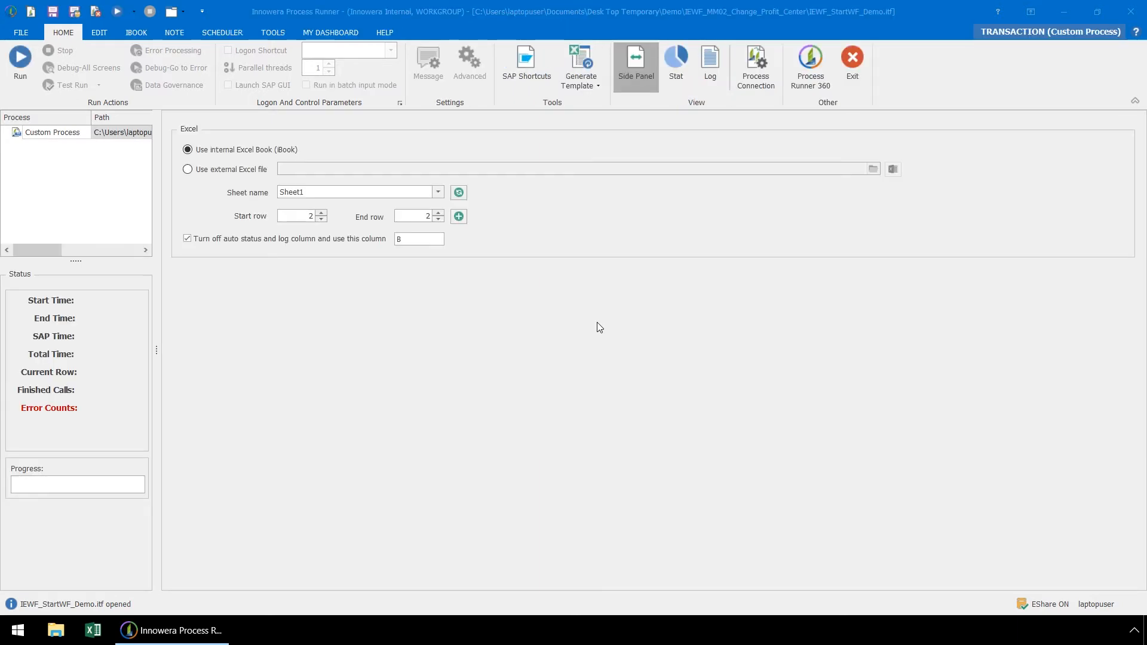
{"action": "left_click", "coordinate": [19, 63]}
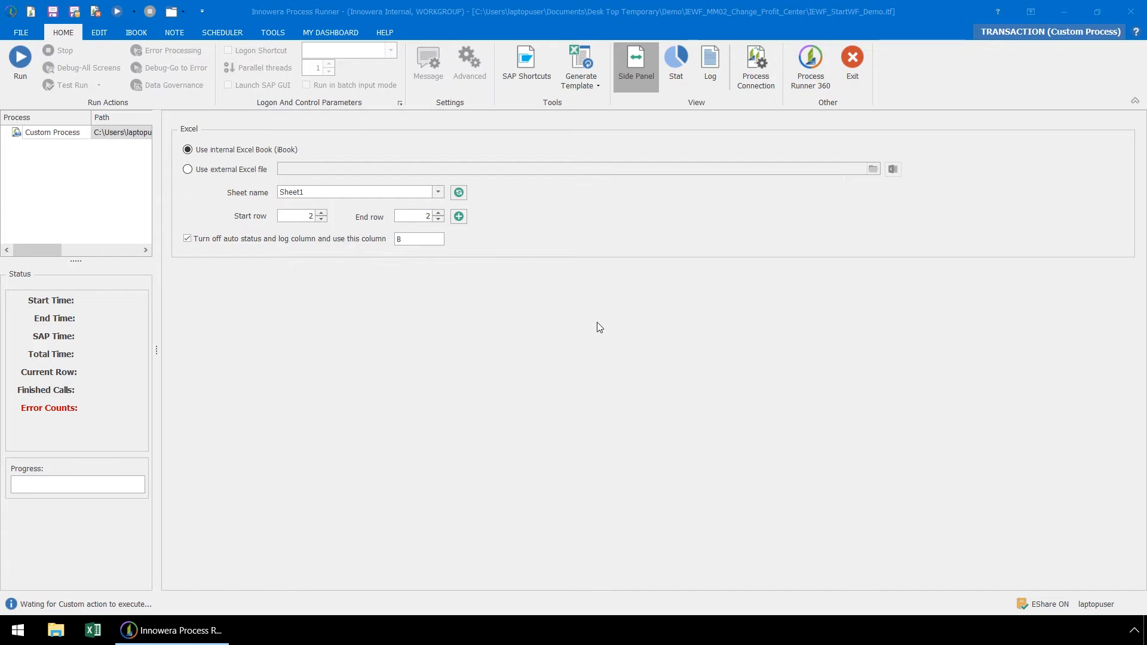
{"action": "left_click", "coordinate": [19, 62]}
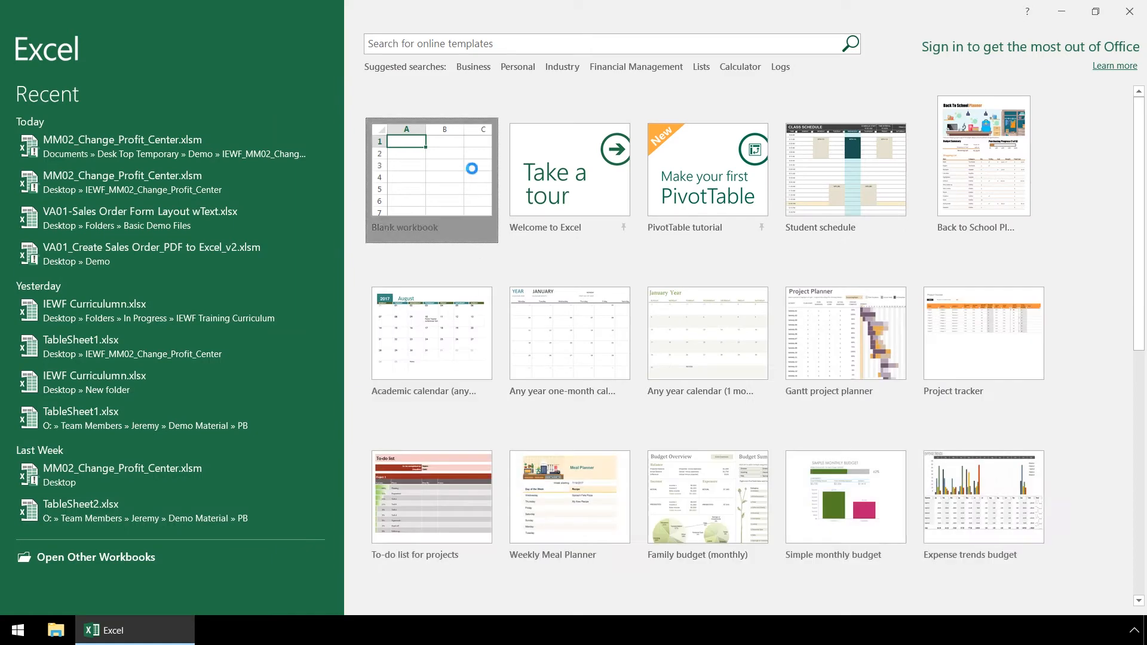
Create blank workbook Book1 and show the Process Runner ribbon tab.
{"action": "left_click", "coordinate": [430, 179]}
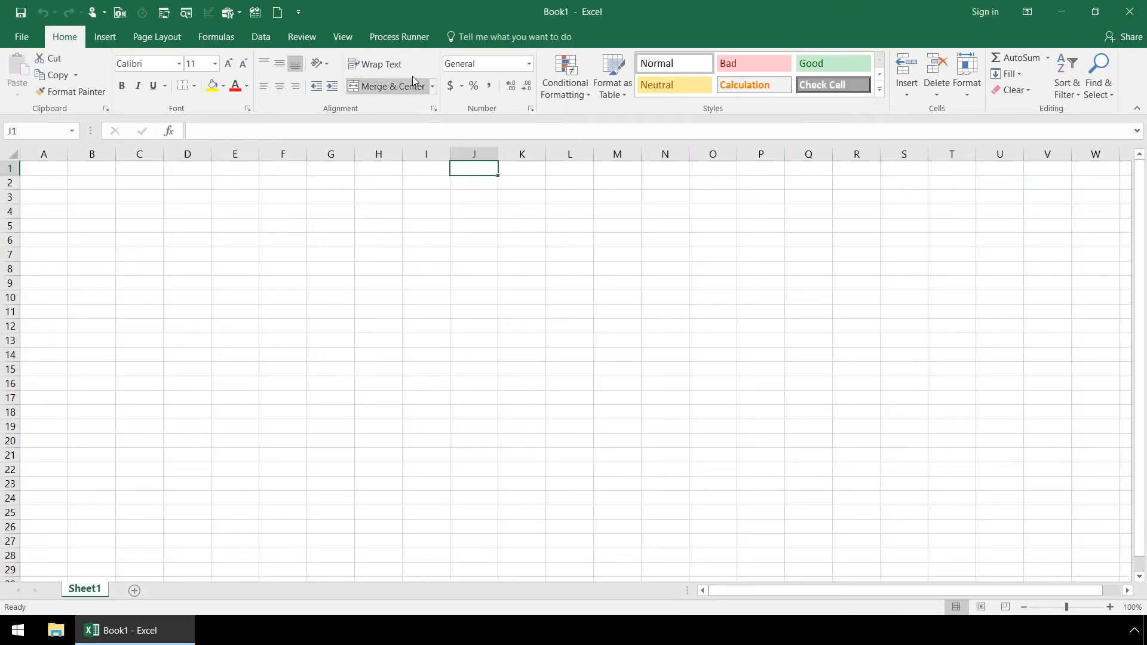
{"action": "left_click", "coordinate": [399, 36]}
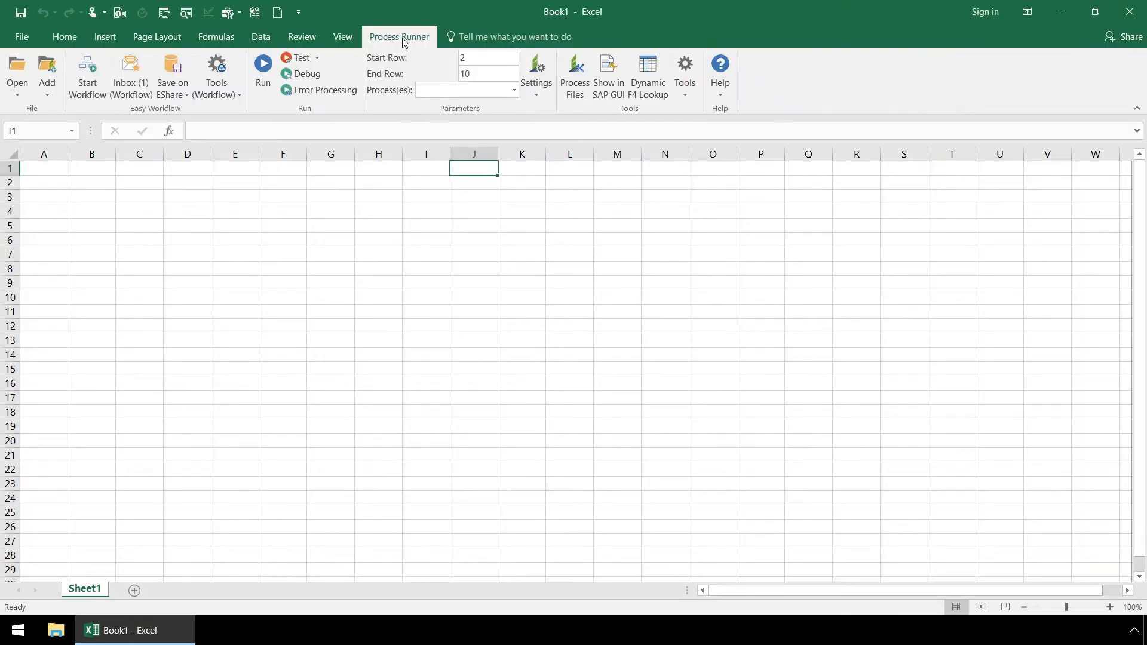
{"action": "mouse_move", "coordinate": [125, 111]}
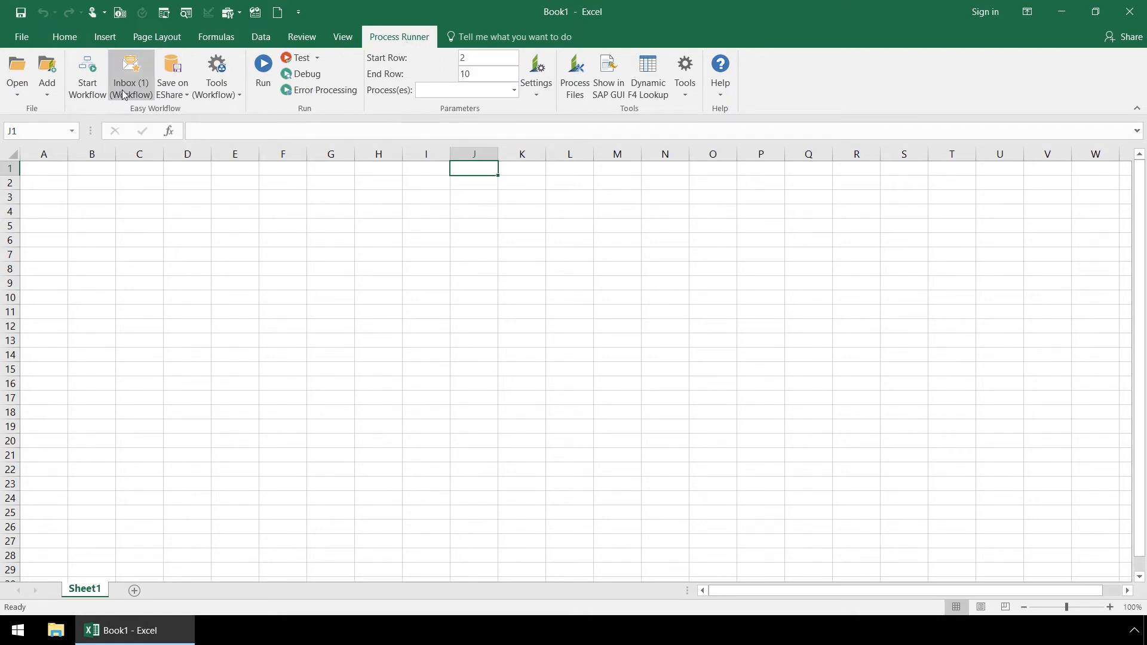
Inspect work item 1029's status and step actions in the Workflow Inbox, then close them.
{"action": "left_click", "coordinate": [130, 72]}
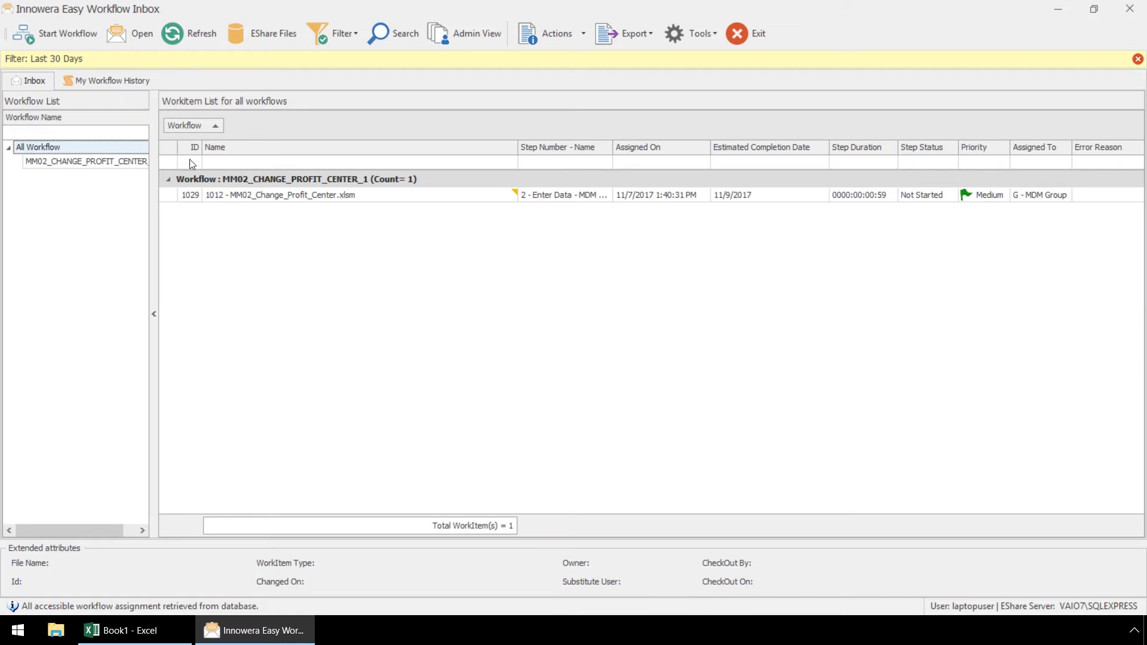
{"action": "left_click", "coordinate": [280, 195]}
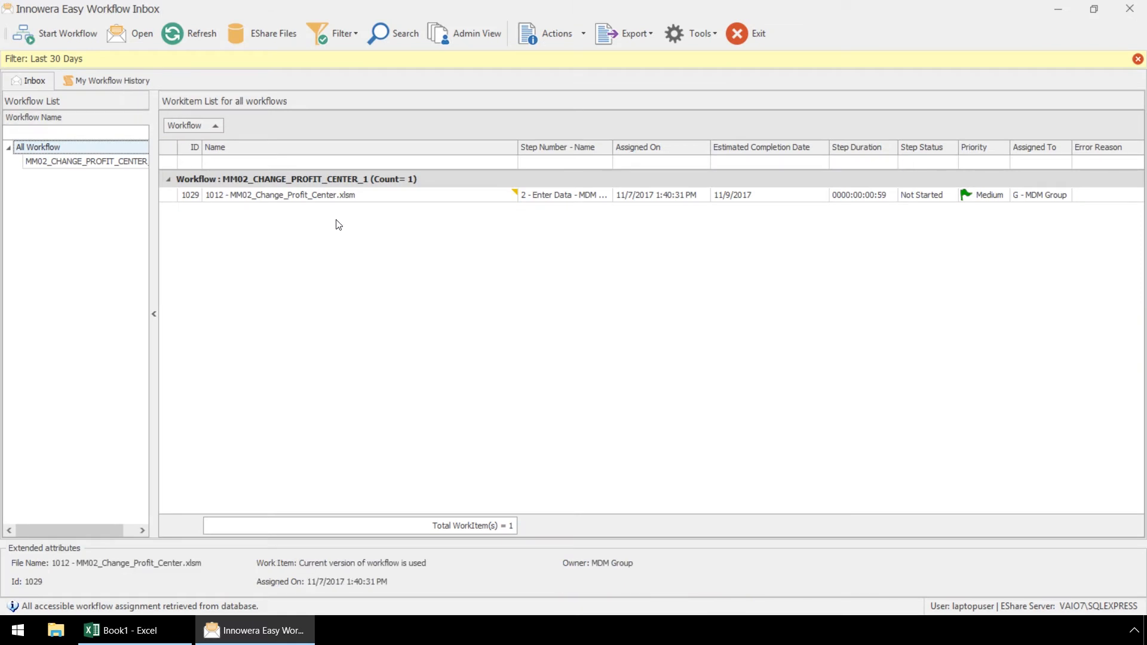
{"action": "mouse_move", "coordinate": [583, 222]}
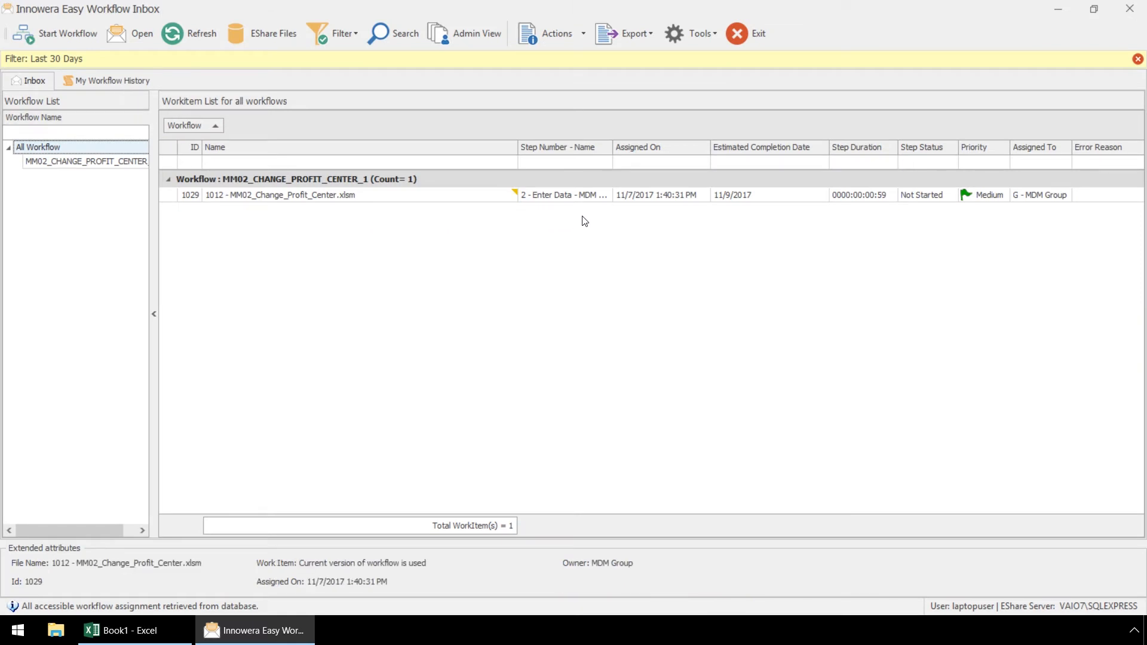
{"action": "mouse_move", "coordinate": [573, 221]}
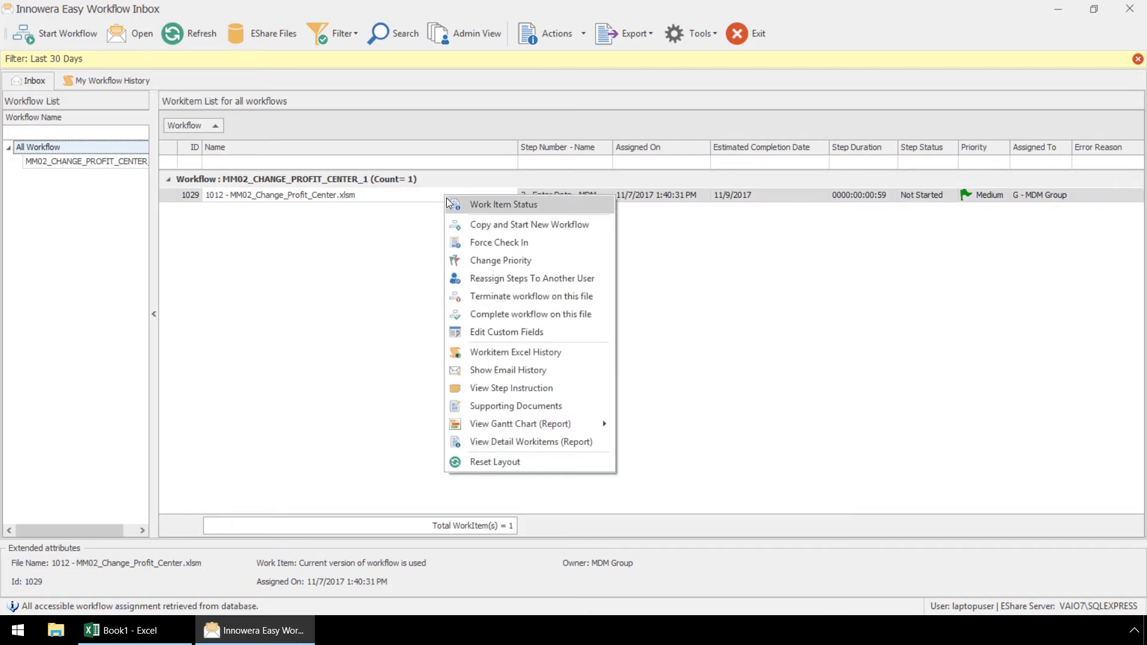
{"action": "left_click", "coordinate": [504, 204]}
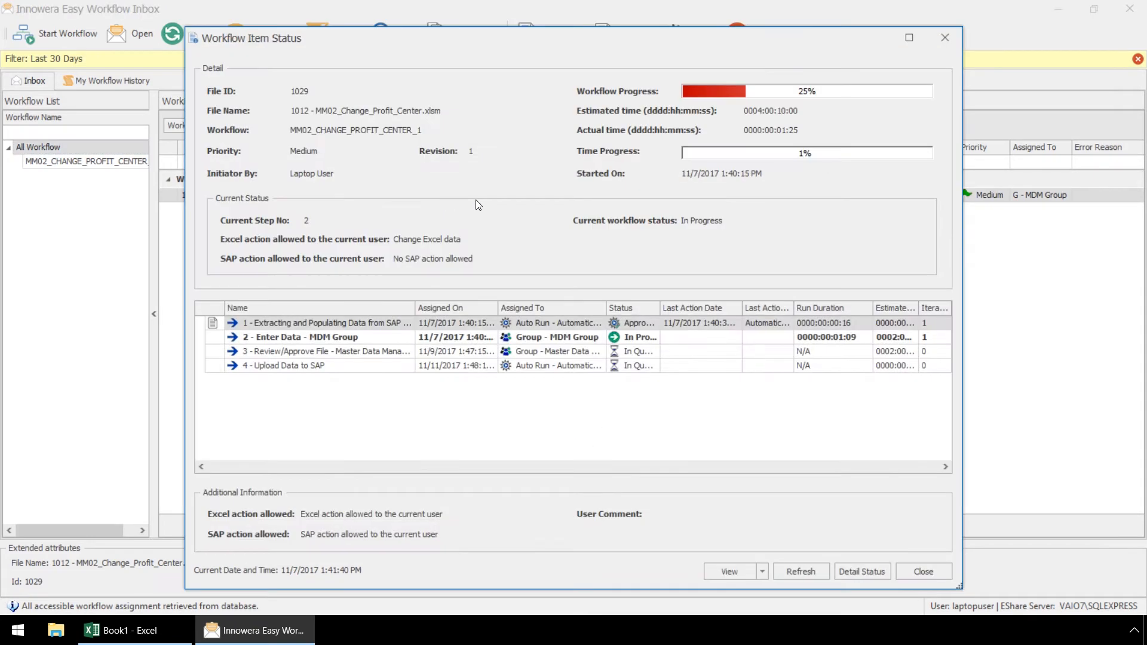
{"action": "mouse_move", "coordinate": [755, 111]}
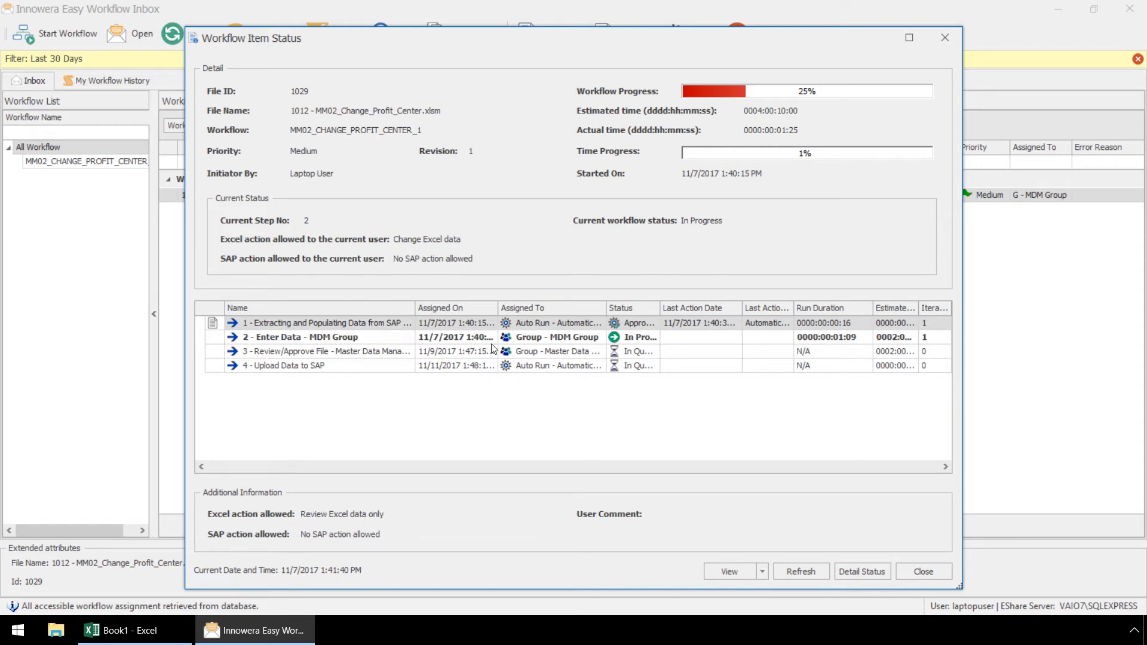
{"action": "left_click", "coordinate": [527, 336]}
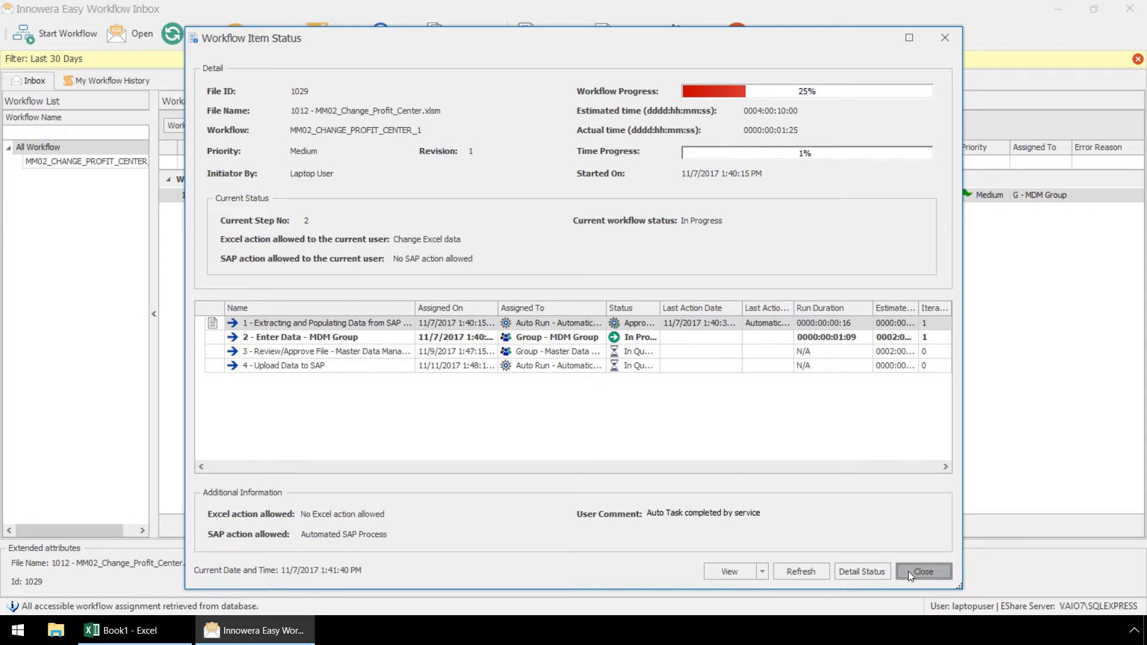
{"action": "left_click", "coordinate": [923, 571]}
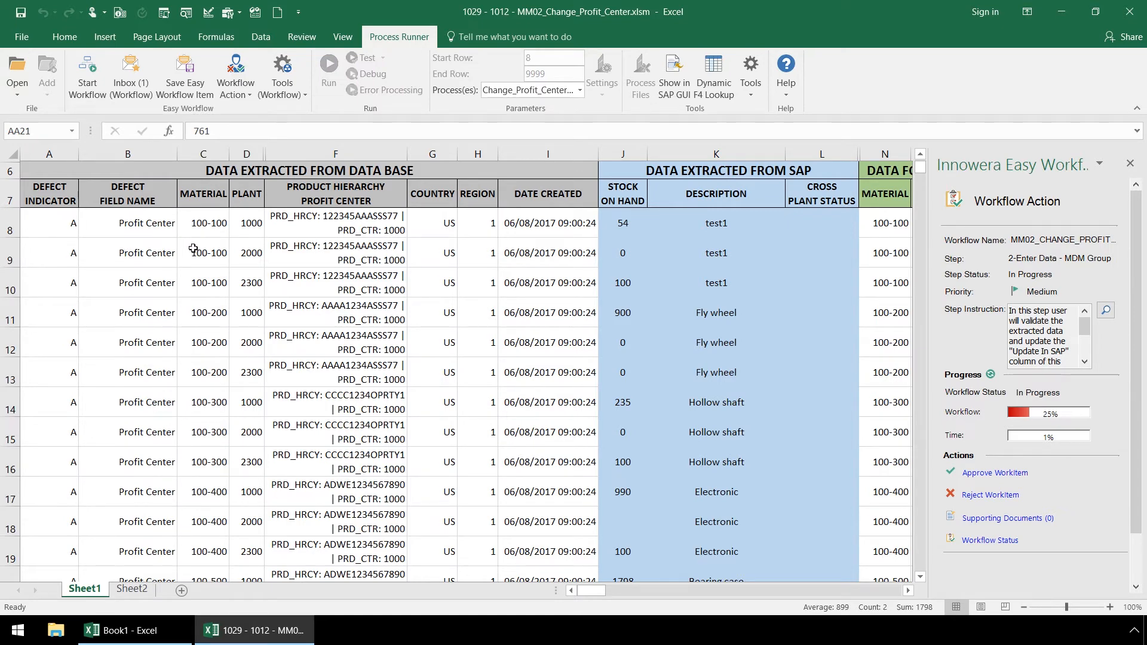
{"action": "mouse_move", "coordinate": [581, 260]}
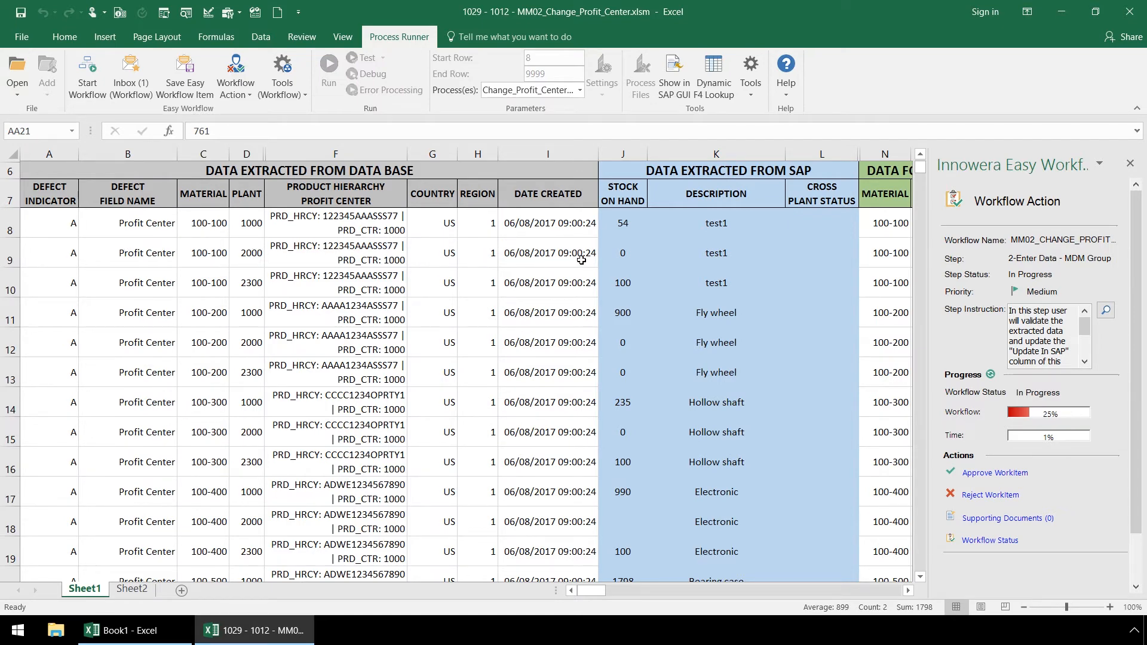
{"action": "mouse_move", "coordinate": [780, 245]}
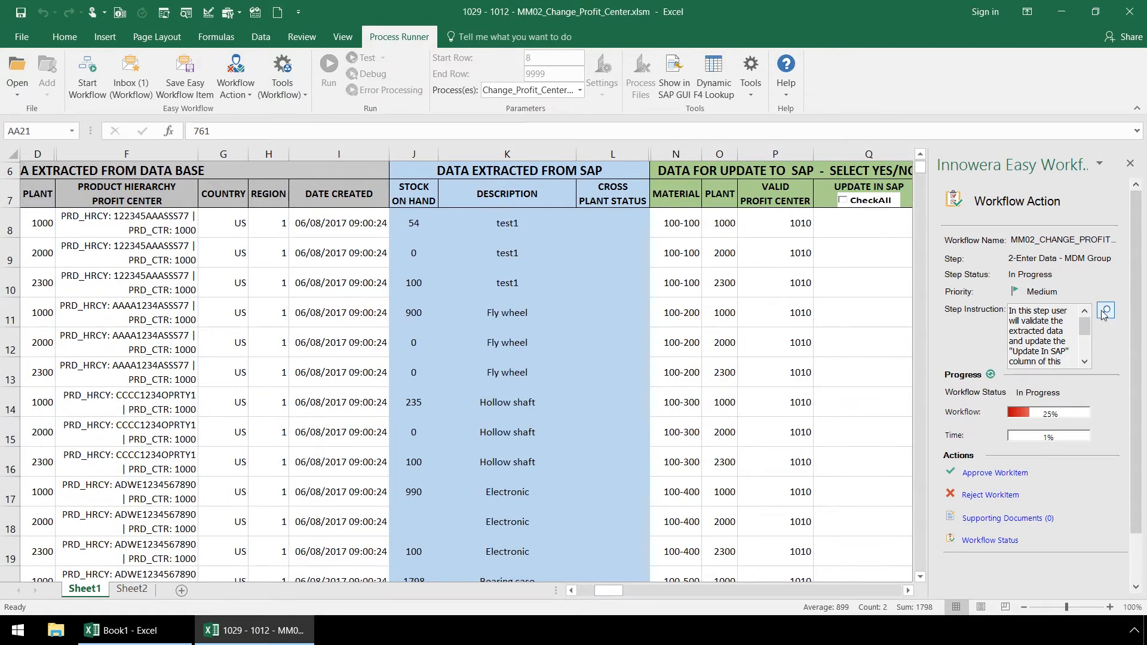
Show step 2's instruction: validate extracted data and mark Update In SAP Yes/No.
{"action": "left_click", "coordinate": [1105, 309]}
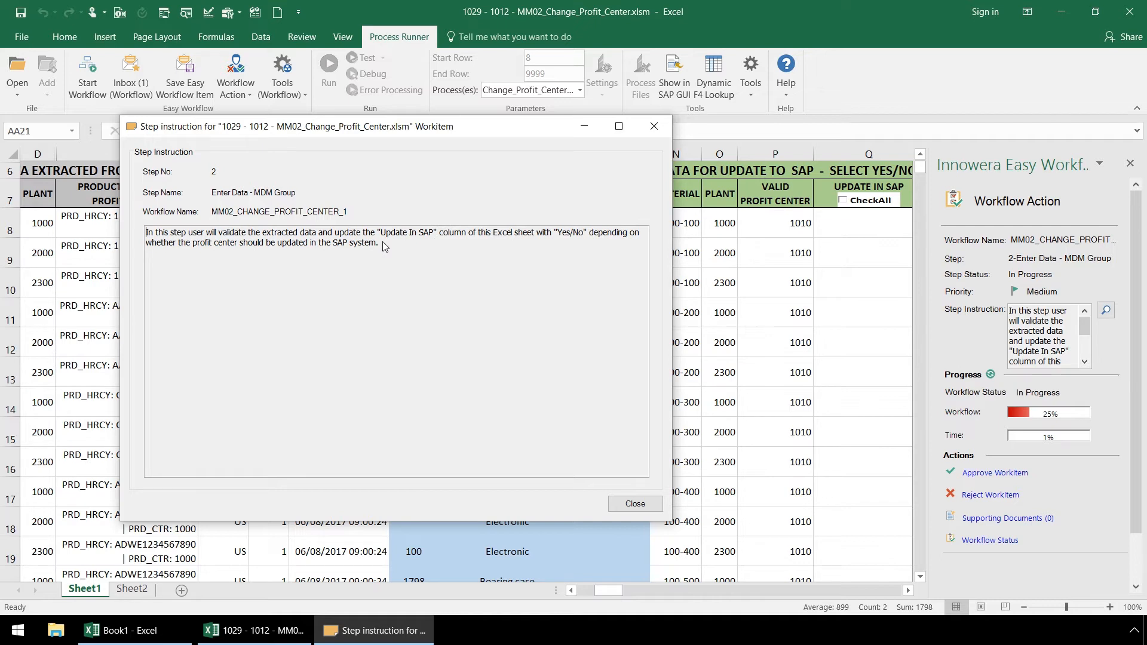
{"action": "mouse_move", "coordinate": [416, 310]}
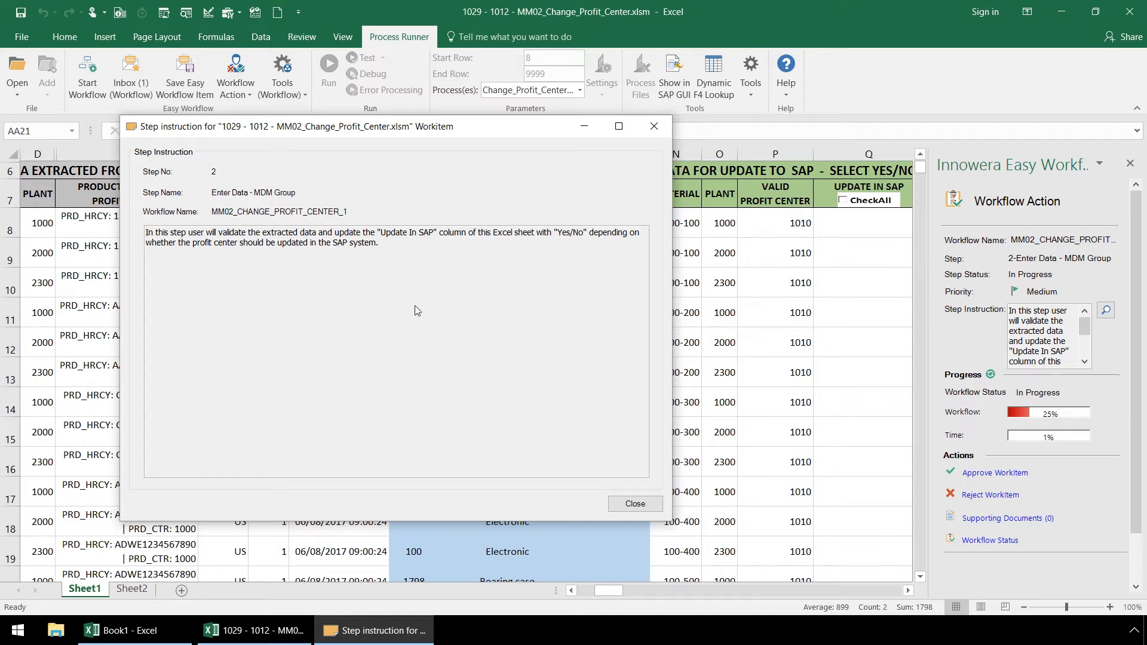
Enter valid profit center 1010 in P8 for material 100-100 at plant 1000.
{"action": "left_click", "coordinate": [633, 503]}
{"action": "type", "text": "2"}
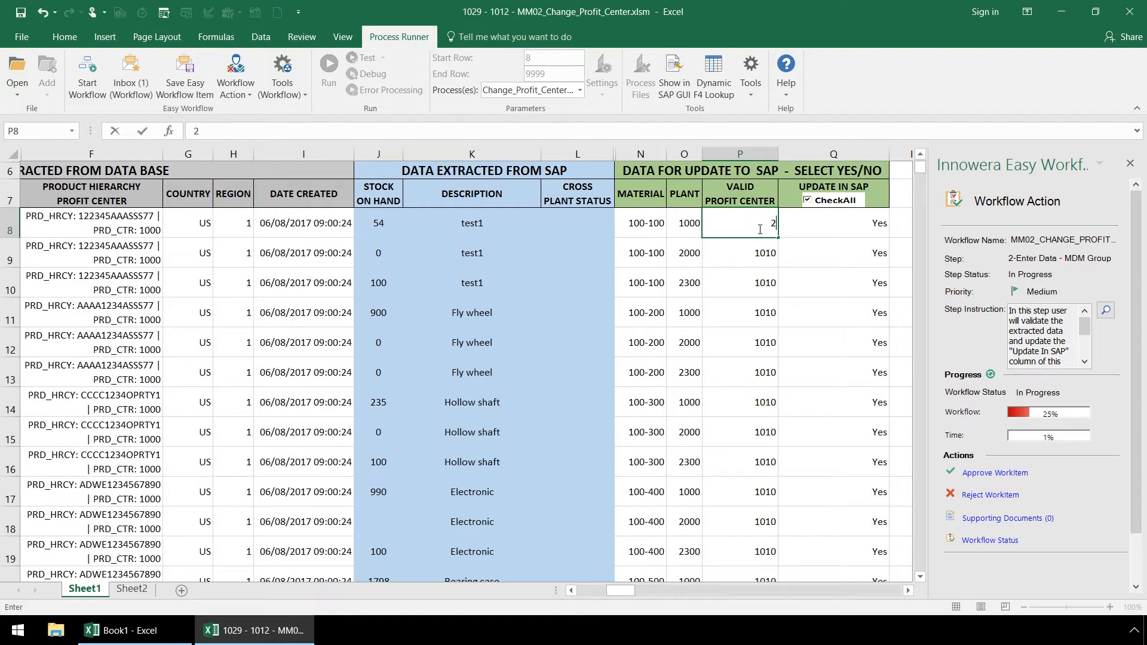
{"action": "type", "text": "000"}
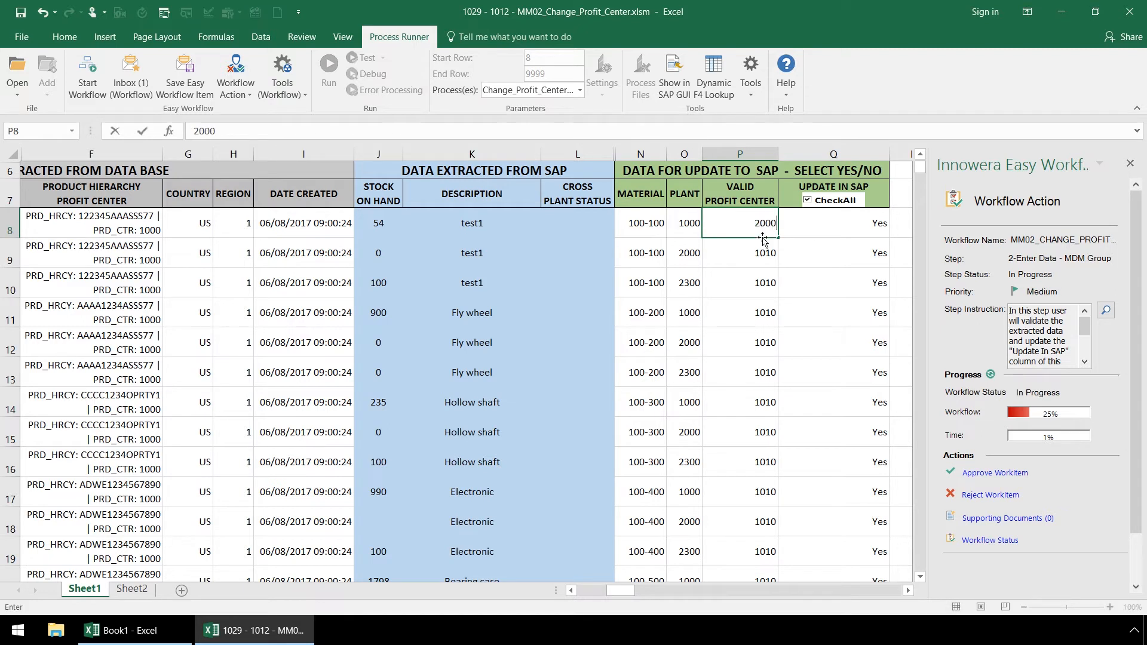
{"action": "key", "text": "Delete"}
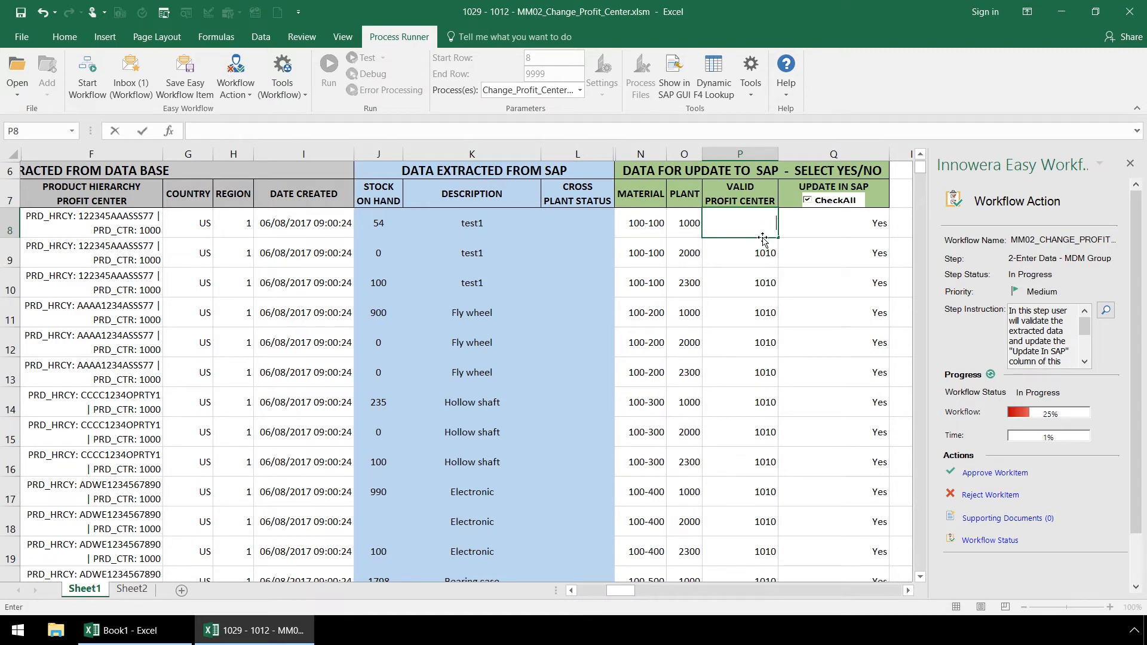
{"action": "type", "text": "1010"}
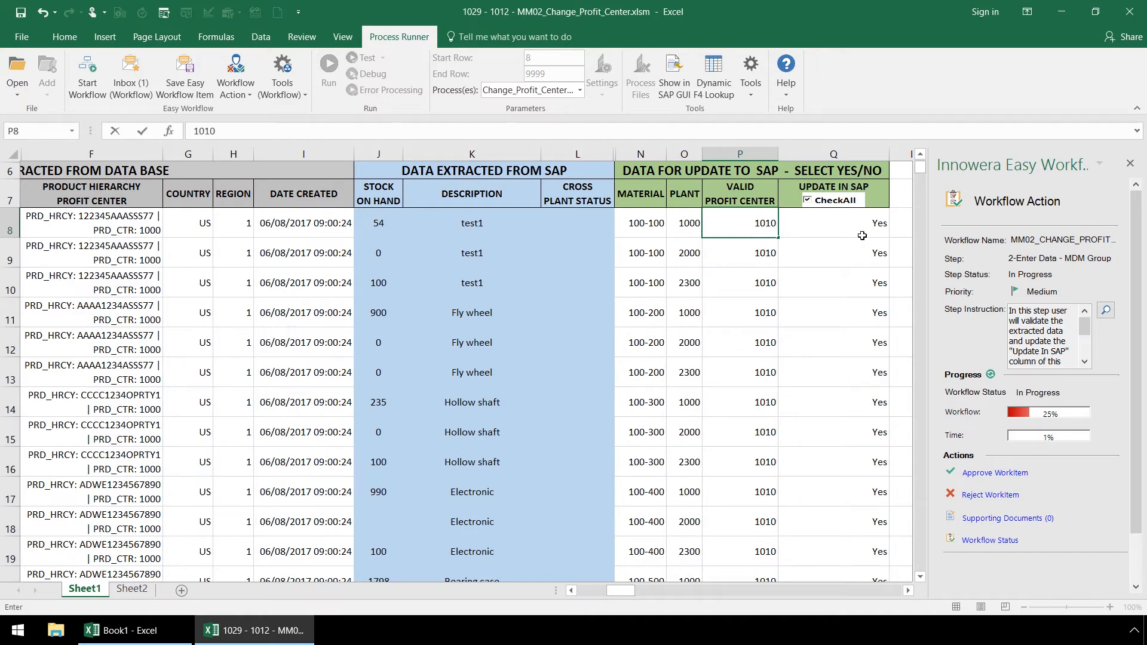
Set Update In SAP to Yes and approve the Enter Data step.
{"action": "left_click", "coordinate": [896, 223]}
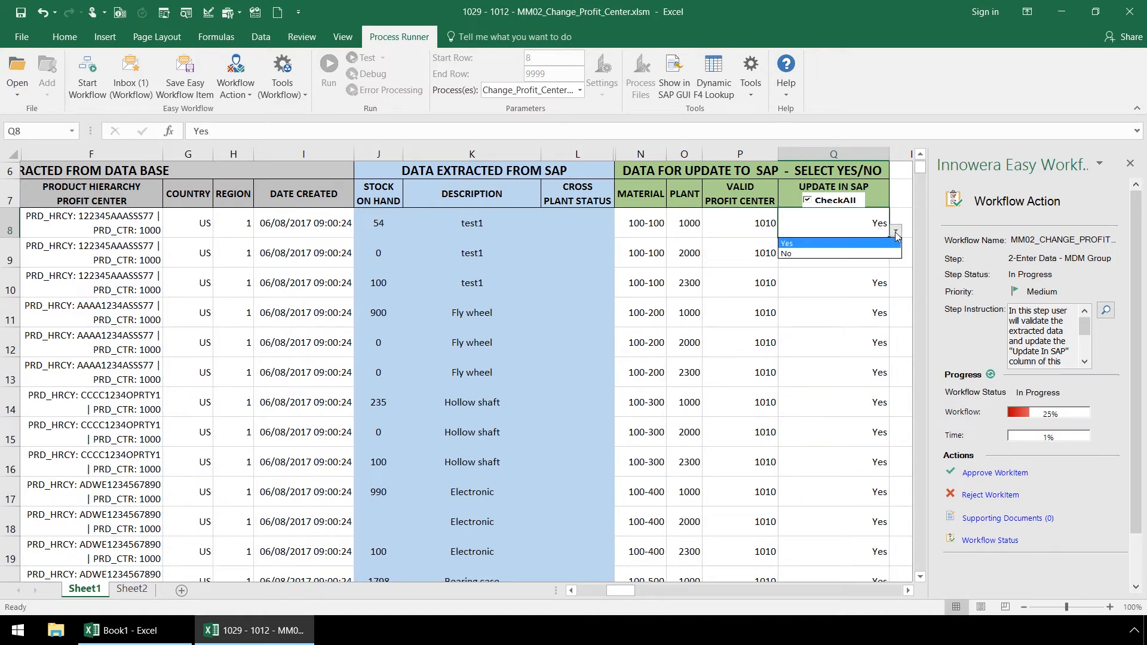
{"action": "left_click", "coordinate": [786, 254]}
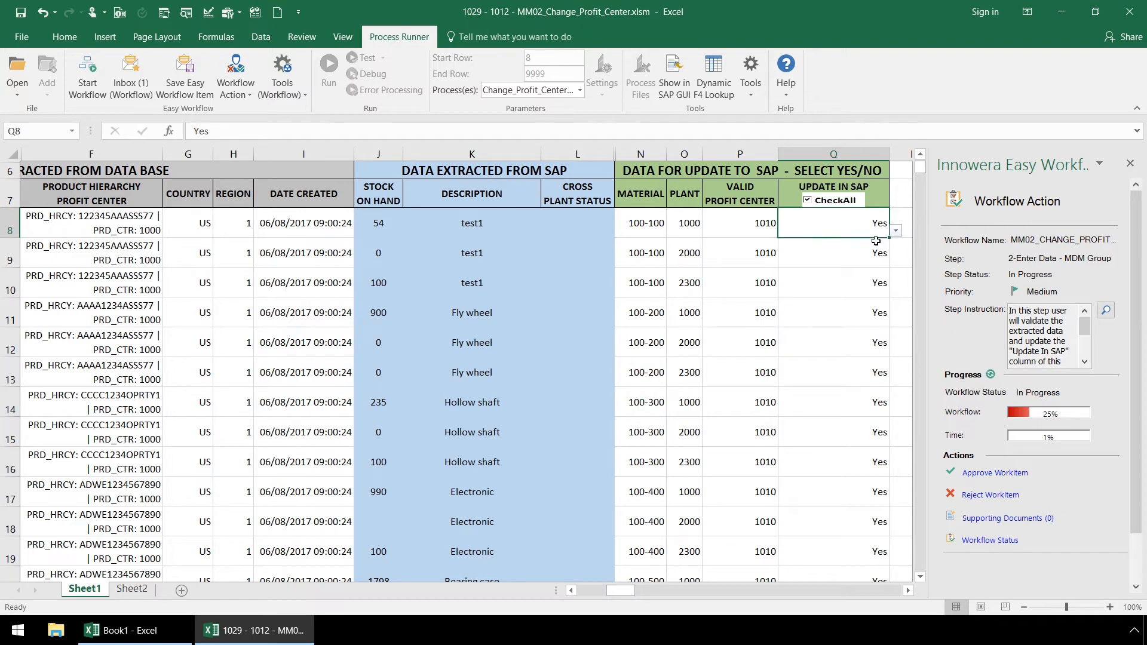
{"action": "left_click", "coordinate": [832, 283]}
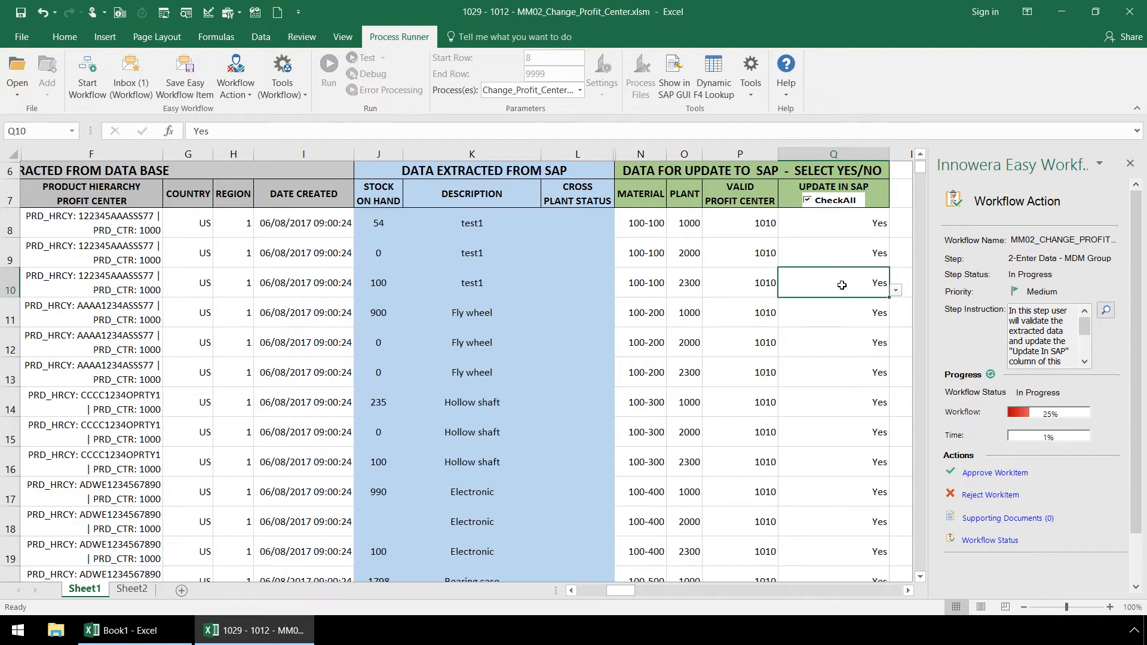
{"action": "mouse_move", "coordinate": [868, 368]}
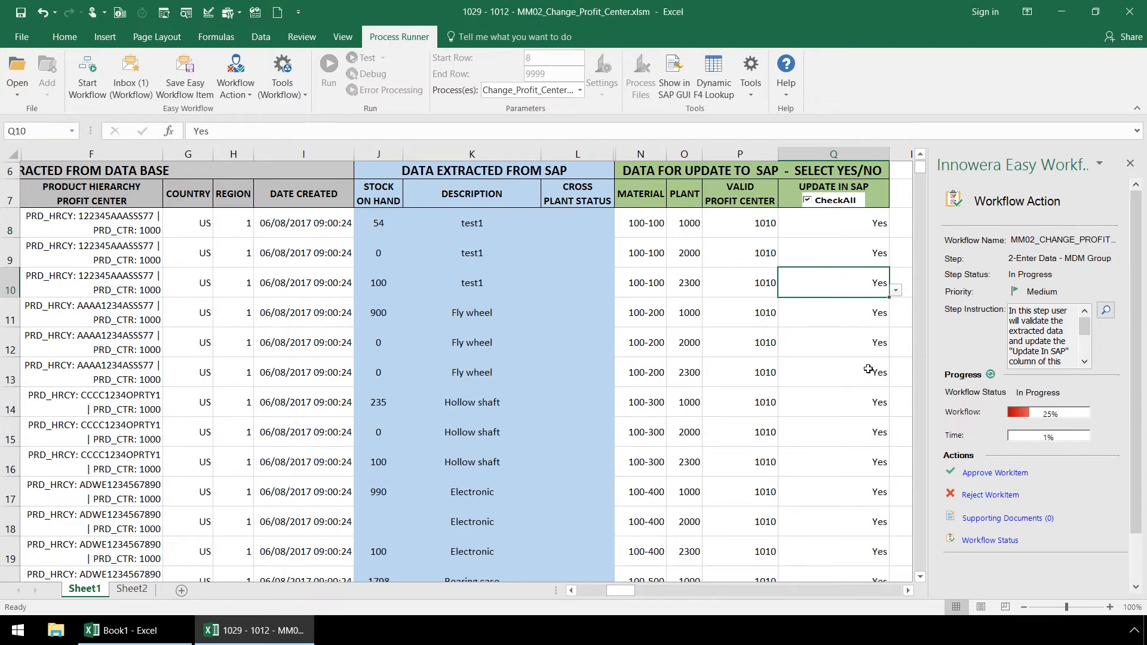
{"action": "left_click", "coordinate": [994, 472]}
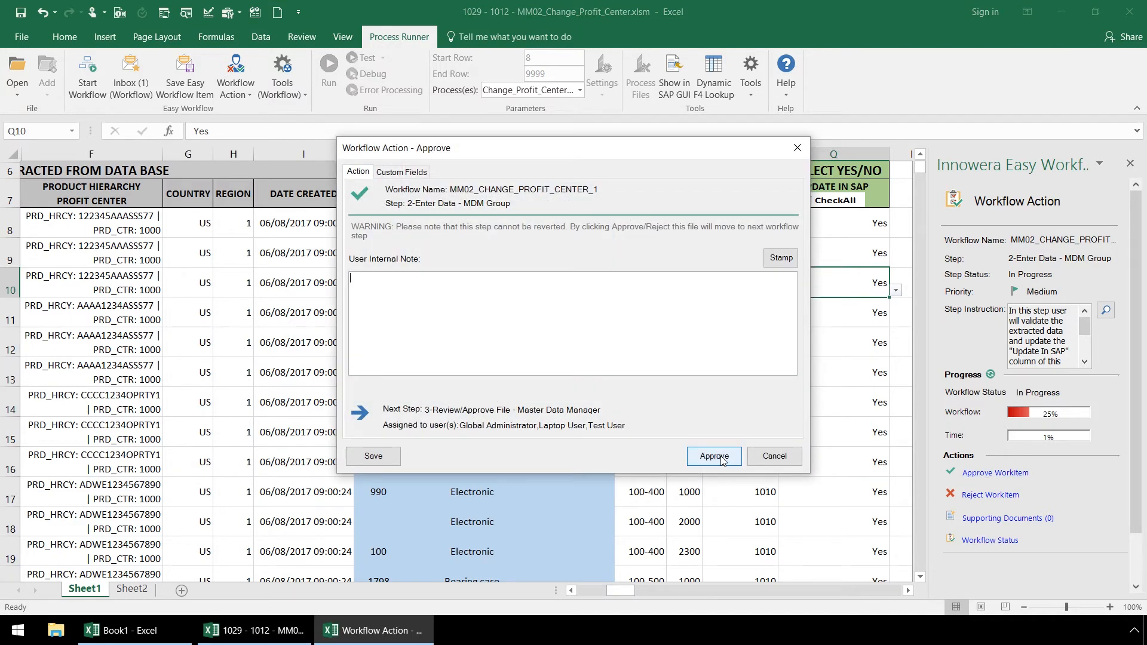
{"action": "left_click", "coordinate": [714, 456]}
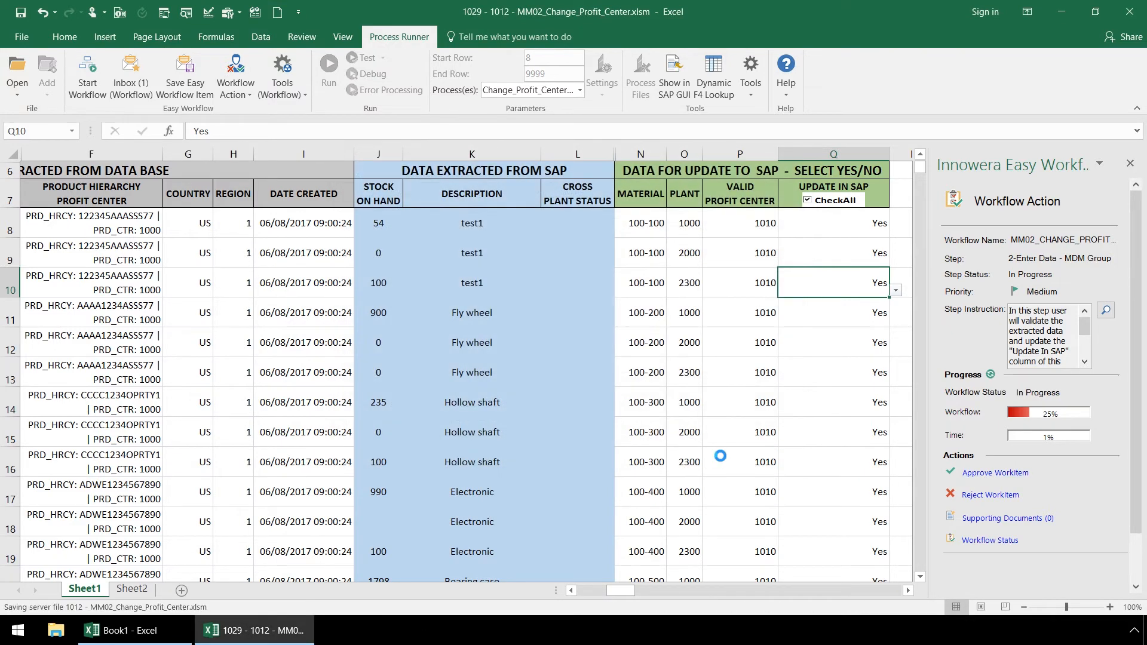
Open work item 1029 at step 3 Review/Approve File and read its instruction.
{"action": "left_click", "coordinate": [123, 630]}
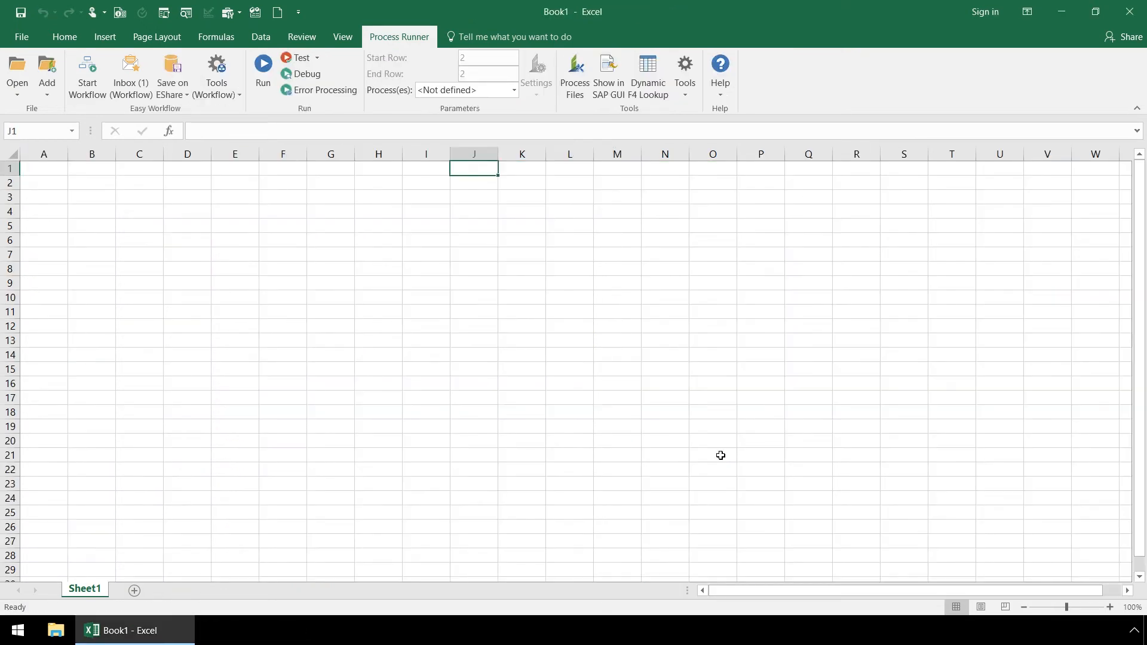
{"action": "mouse_move", "coordinate": [181, 199]}
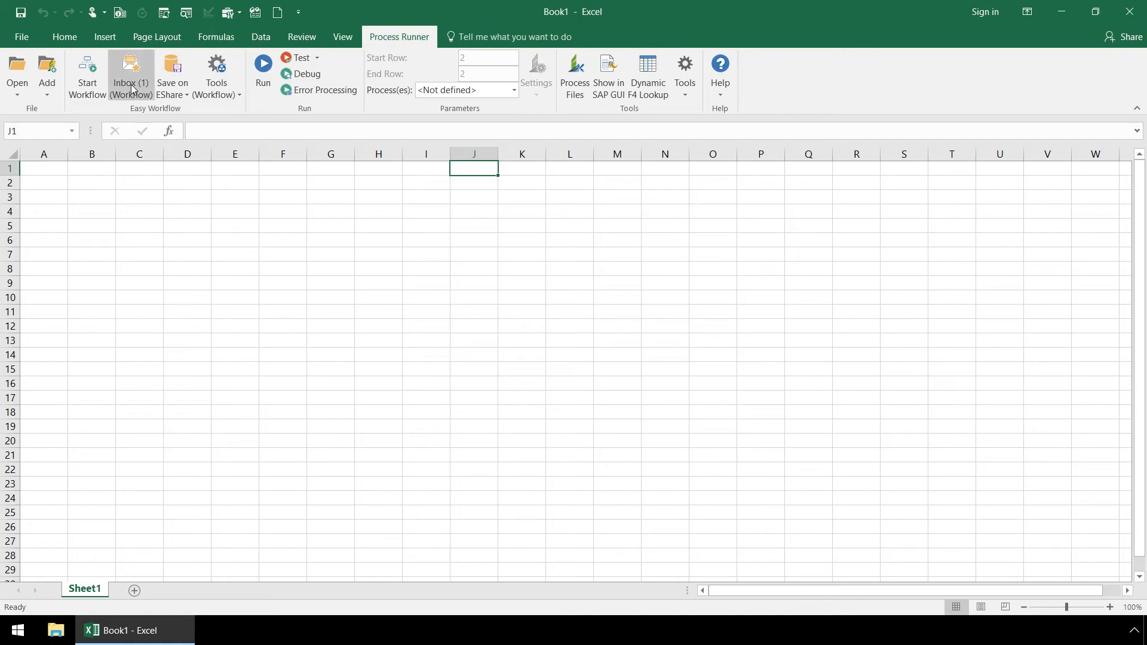
{"action": "left_click", "coordinate": [131, 72]}
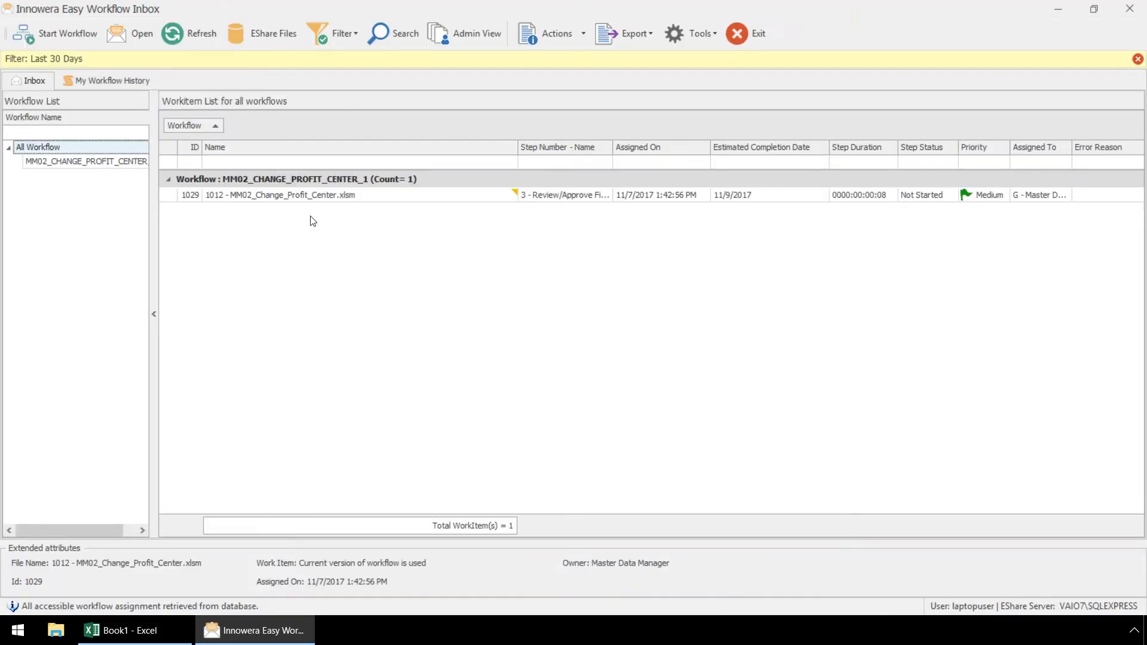
{"action": "mouse_move", "coordinate": [578, 223]}
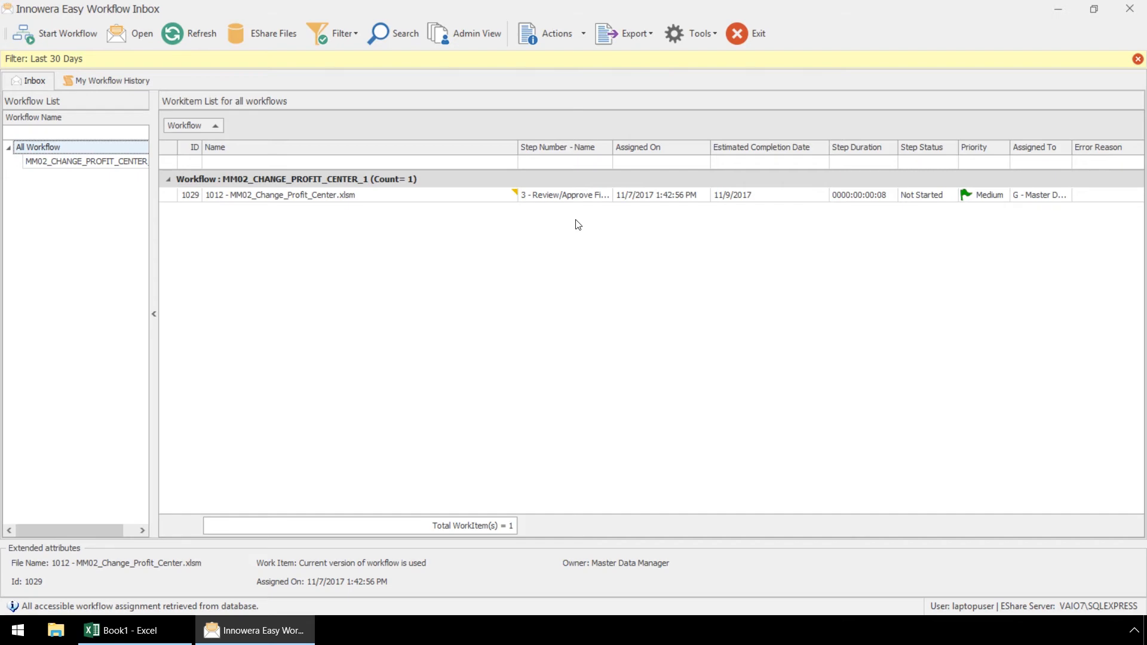
{"action": "left_click", "coordinate": [133, 630]}
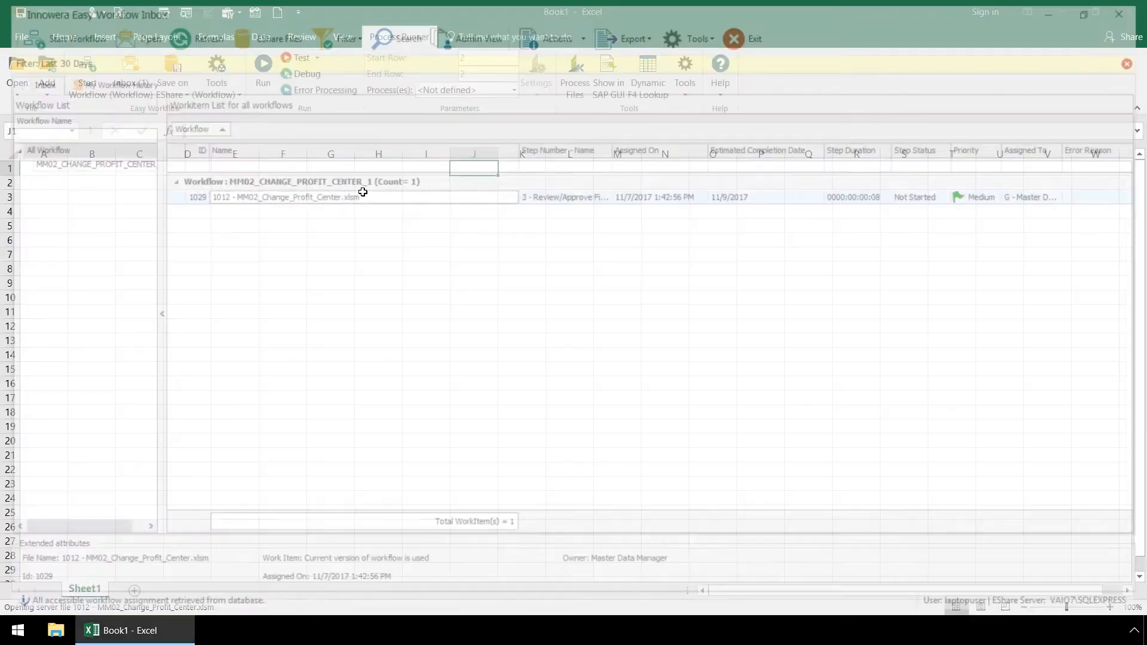
{"action": "double_click", "coordinate": [285, 197]}
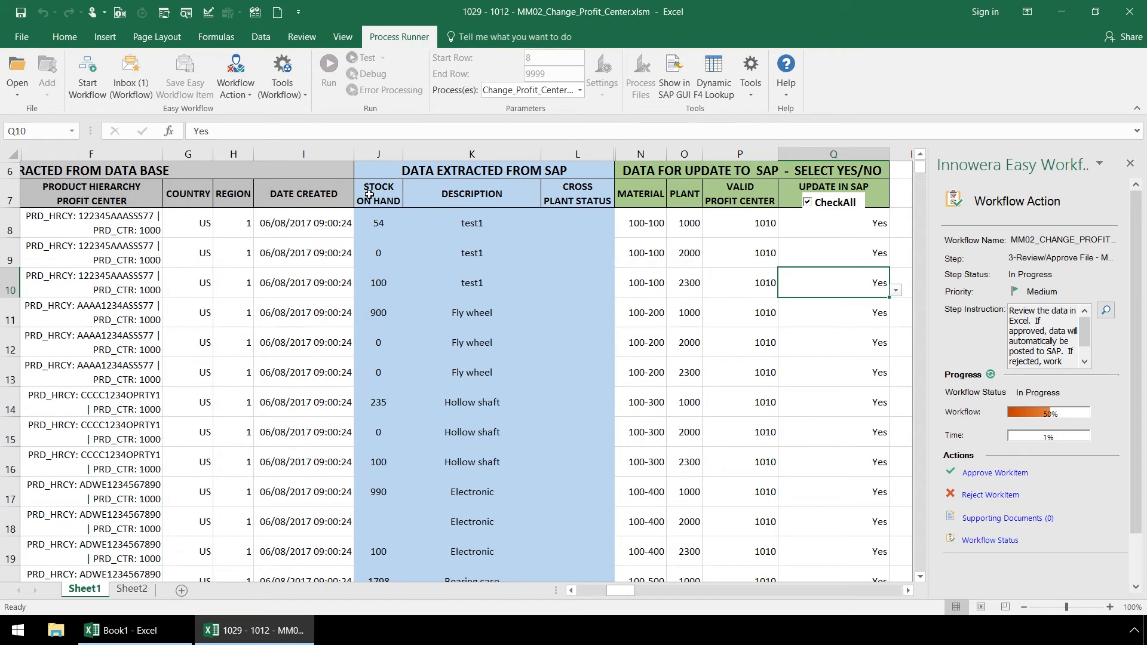
{"action": "mouse_move", "coordinate": [1106, 310]}
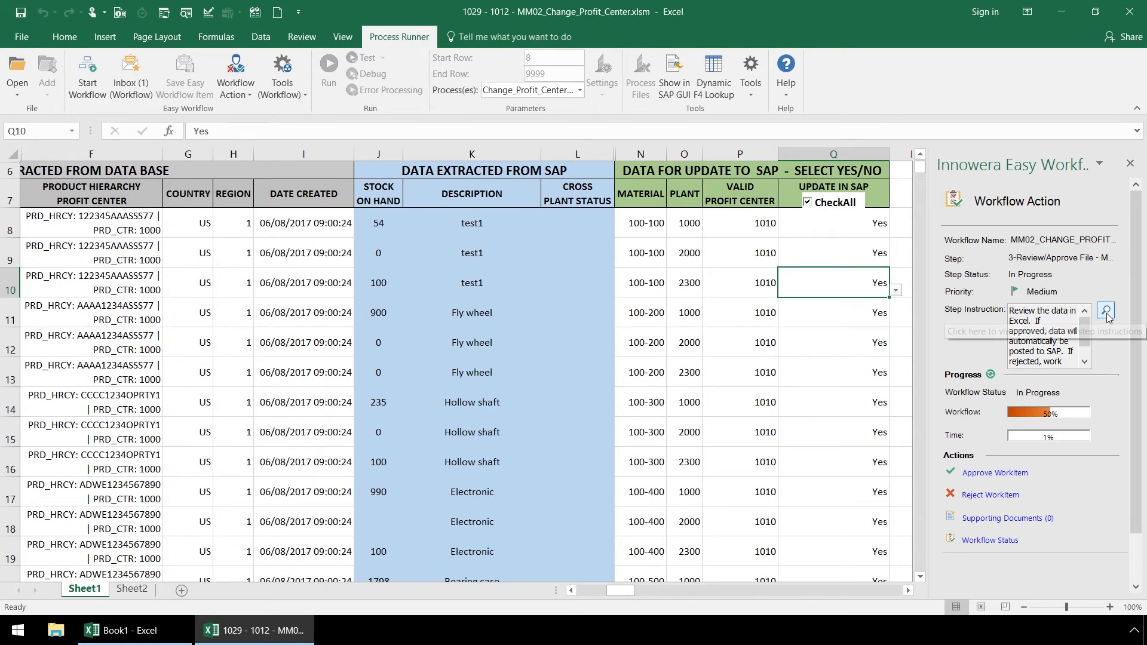
{"action": "left_click", "coordinate": [1106, 310]}
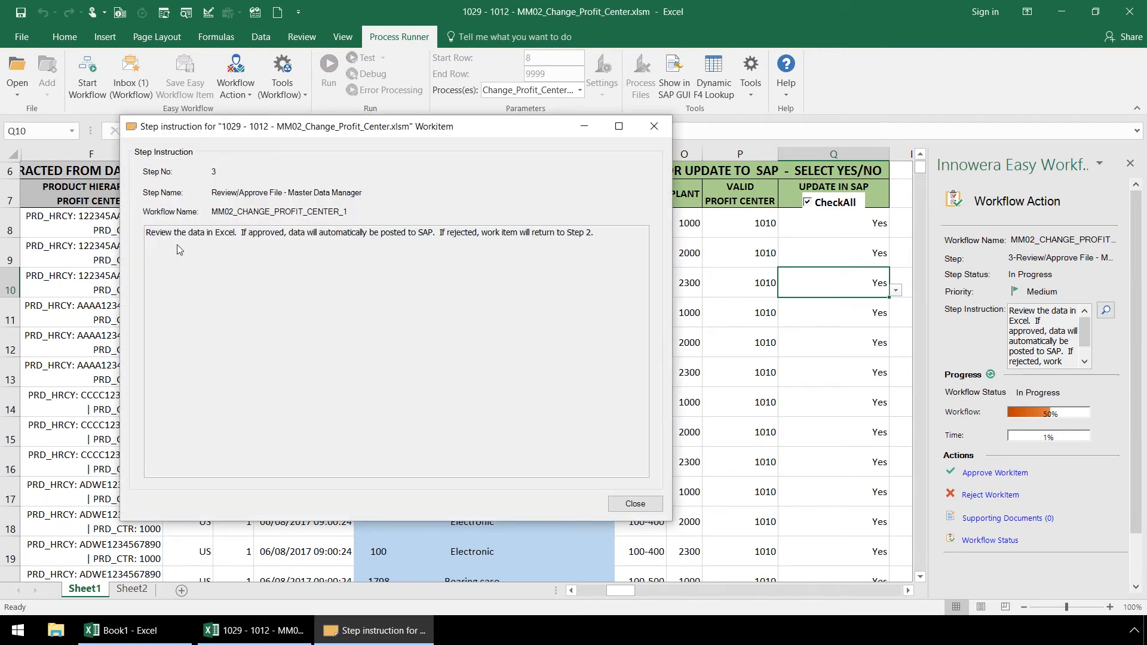
{"action": "mouse_move", "coordinate": [306, 256]}
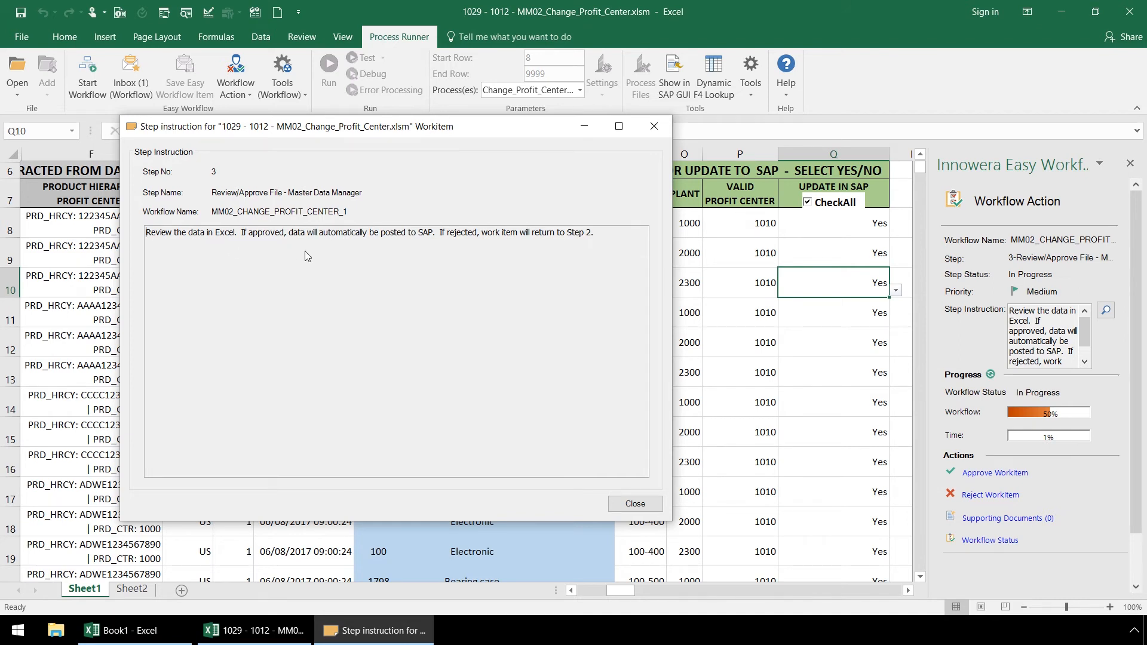
{"action": "mouse_move", "coordinate": [522, 263]}
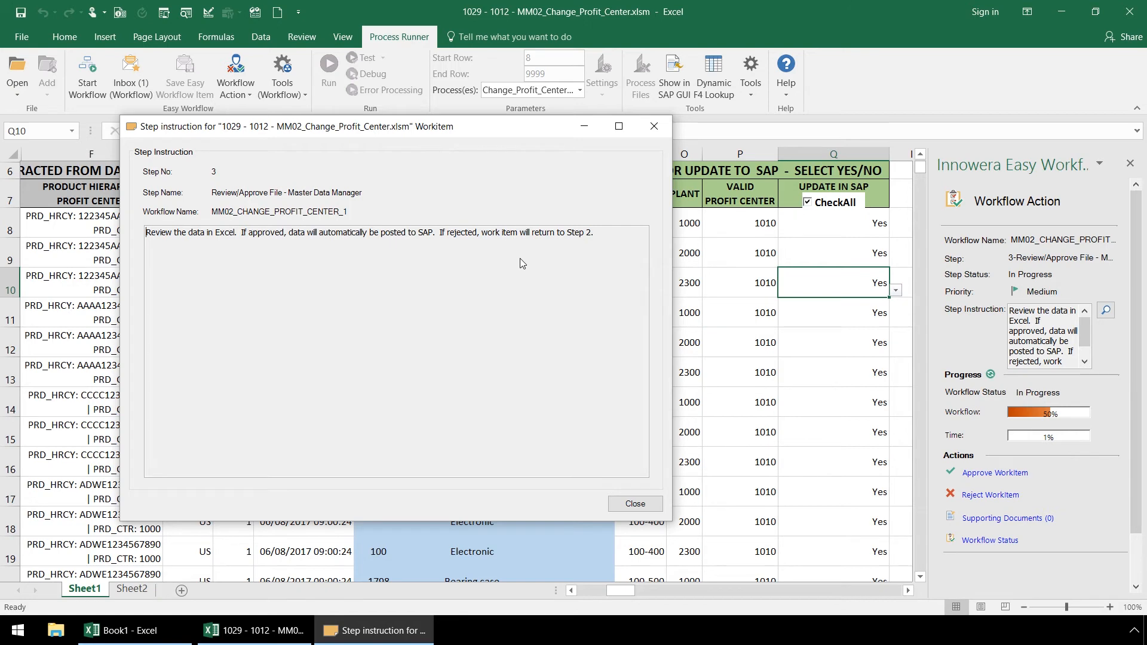
{"action": "mouse_move", "coordinate": [635, 504]}
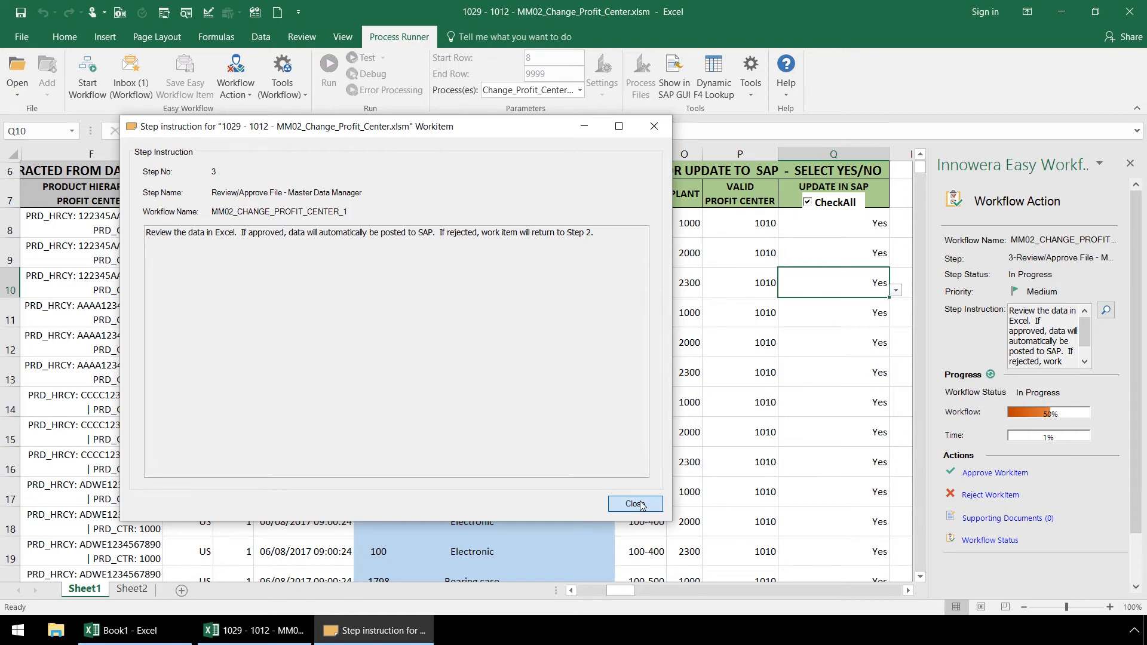
{"action": "left_click", "coordinate": [633, 503]}
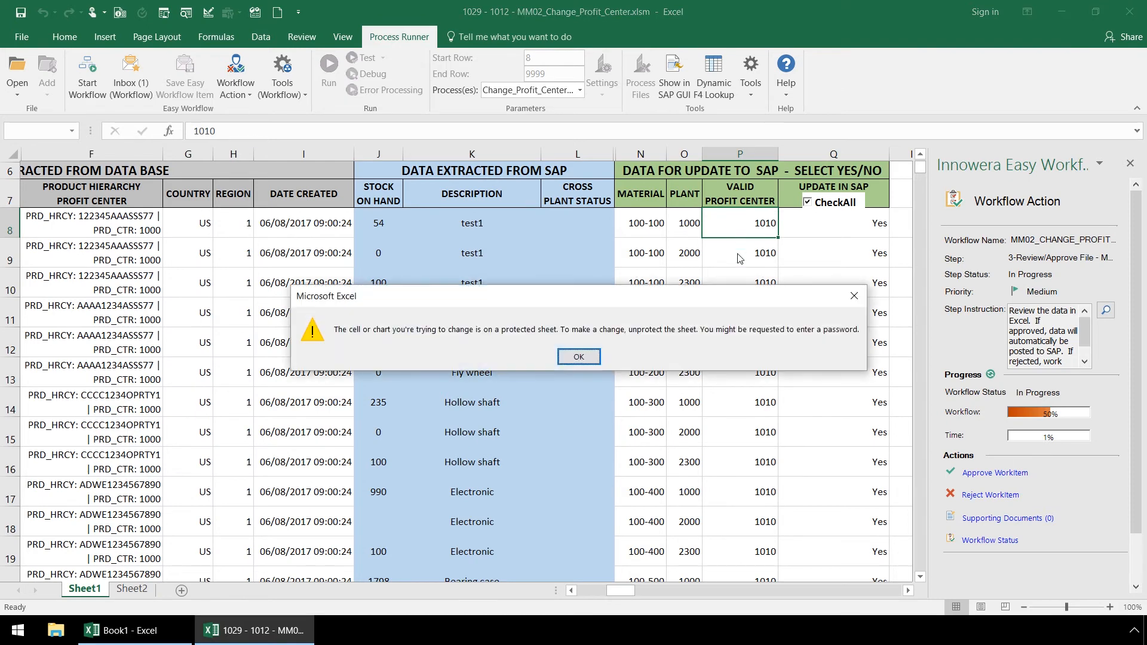
{"action": "mouse_move", "coordinate": [636, 351]}
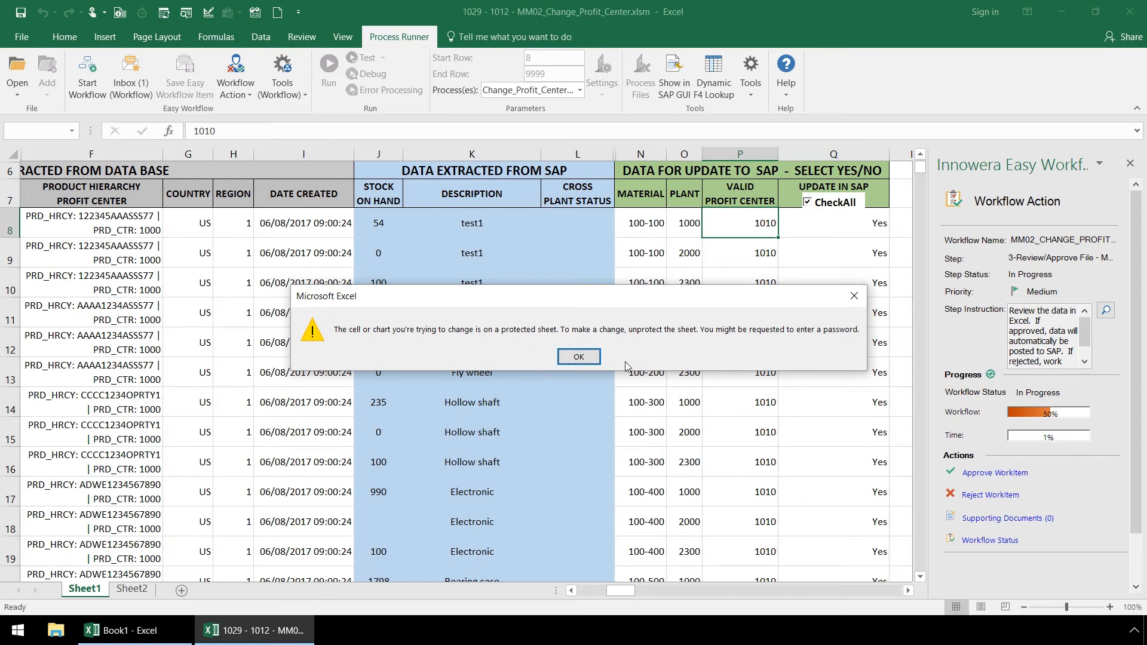
{"action": "left_click", "coordinate": [577, 356]}
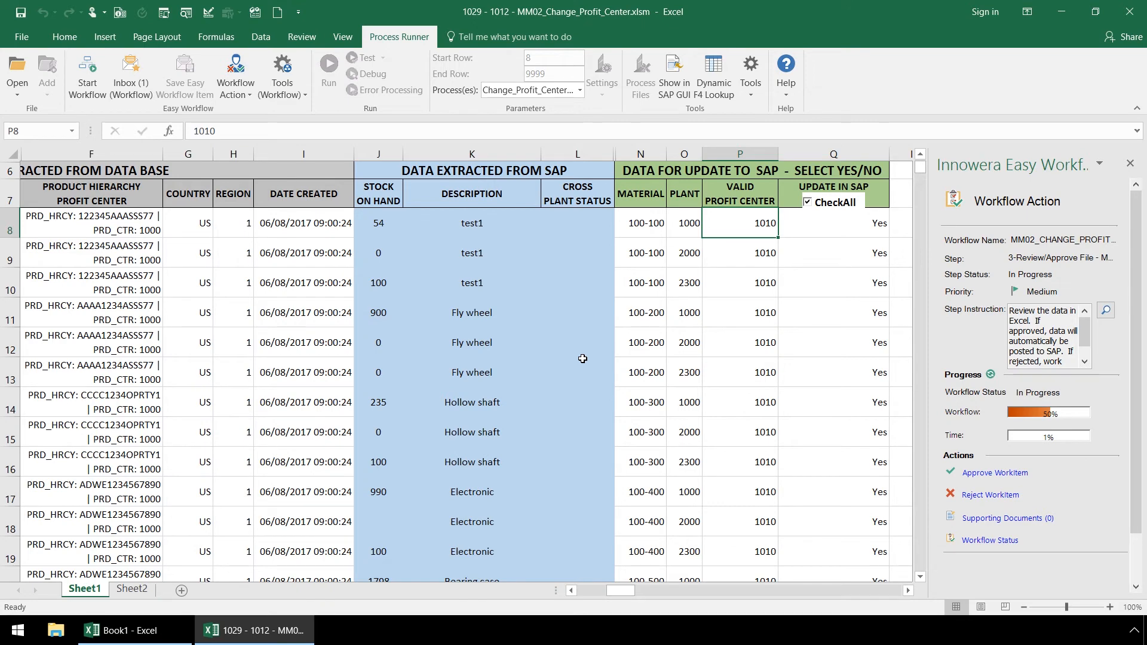
{"action": "mouse_move", "coordinate": [990, 540]}
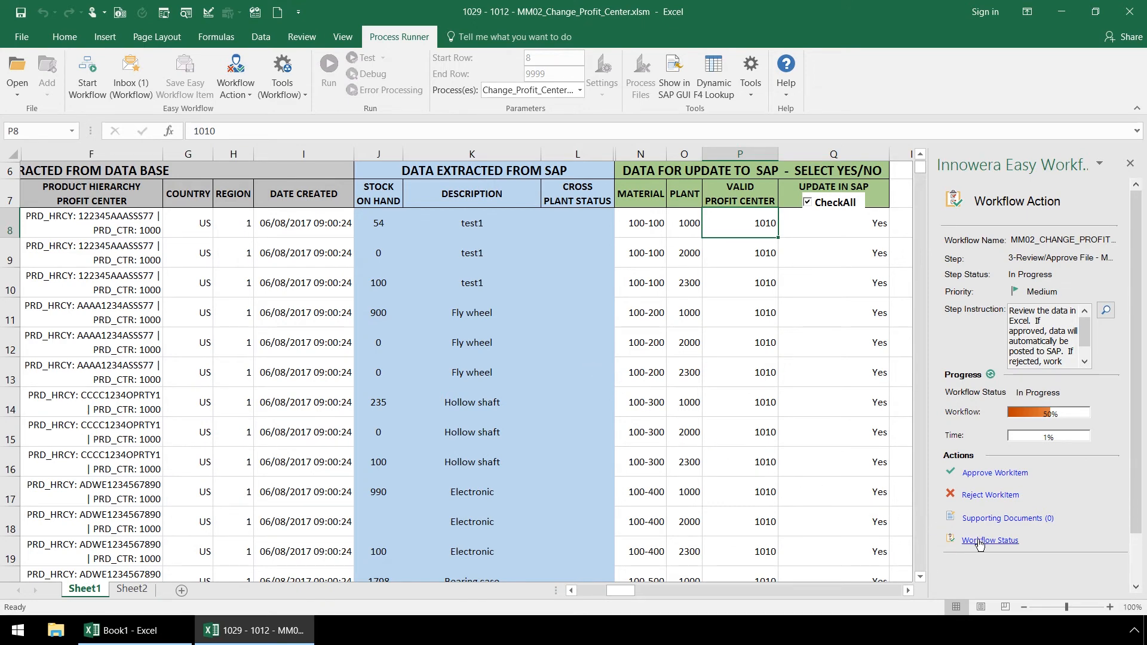
{"action": "left_click", "coordinate": [989, 540]}
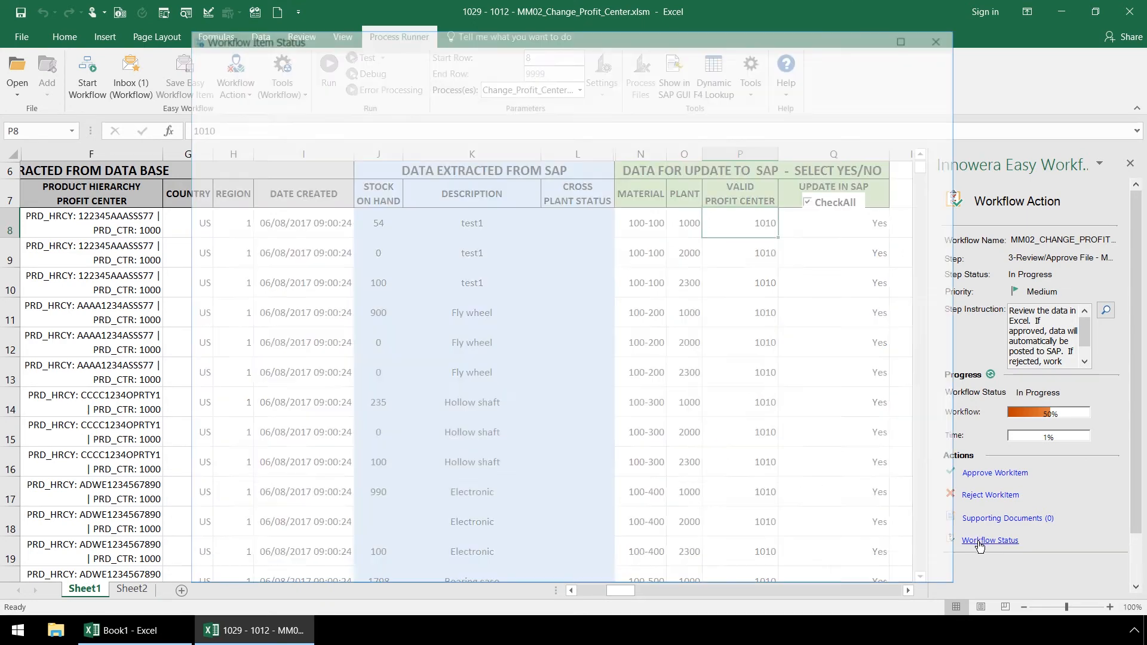
{"action": "left_click", "coordinate": [990, 540]}
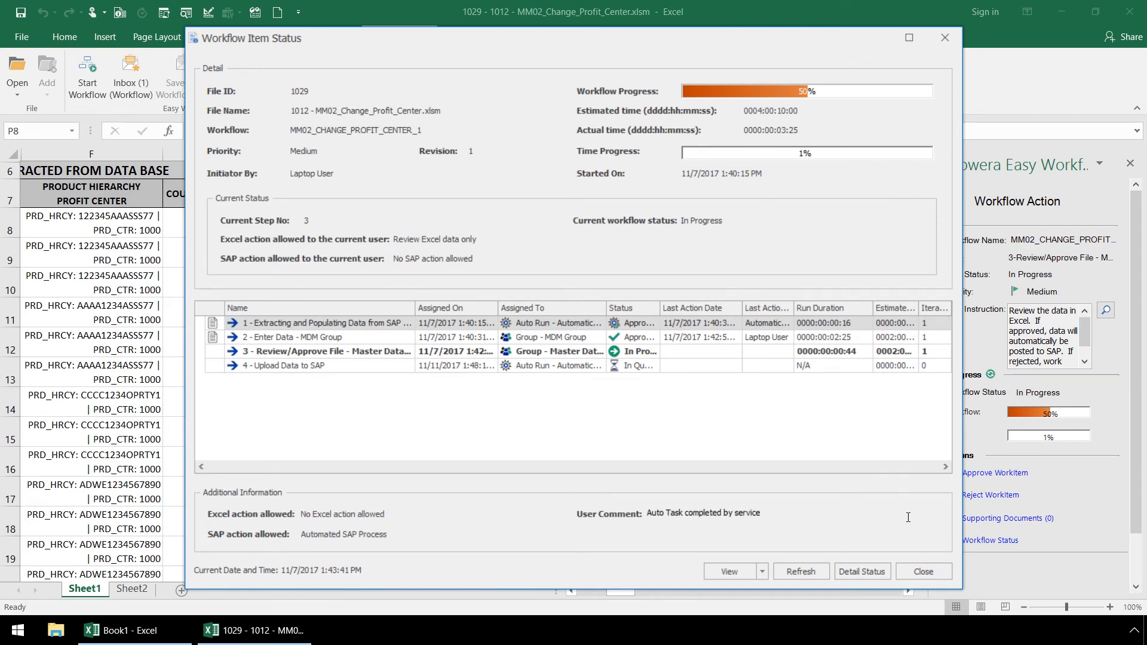
{"action": "left_click", "coordinate": [923, 571]}
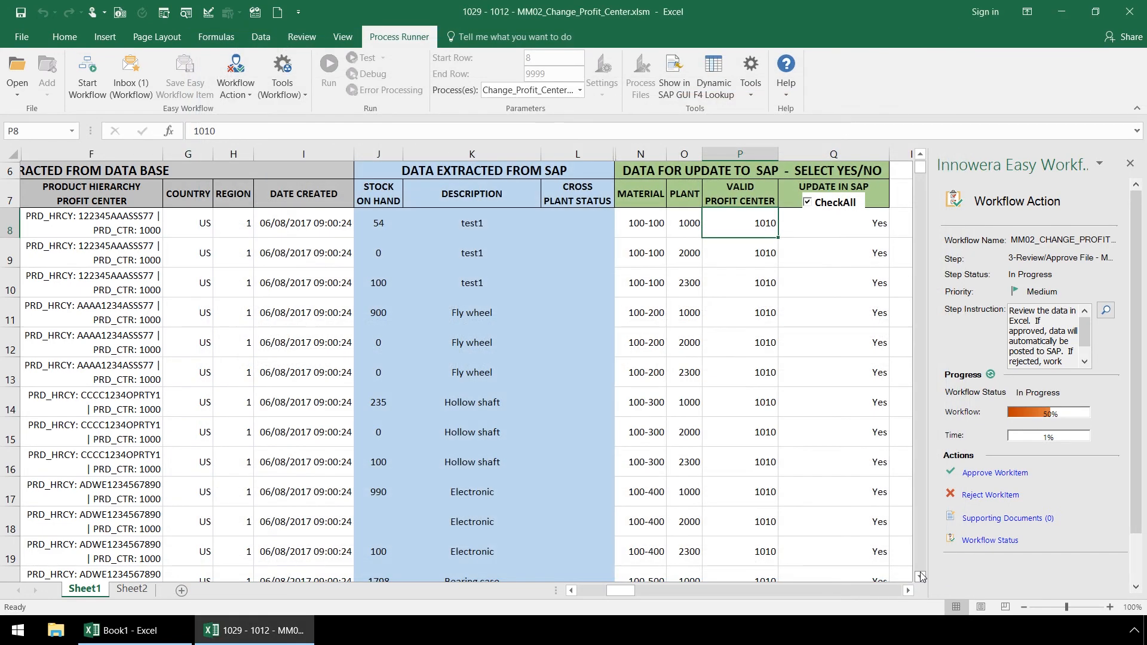
{"action": "mouse_move", "coordinate": [994, 472]}
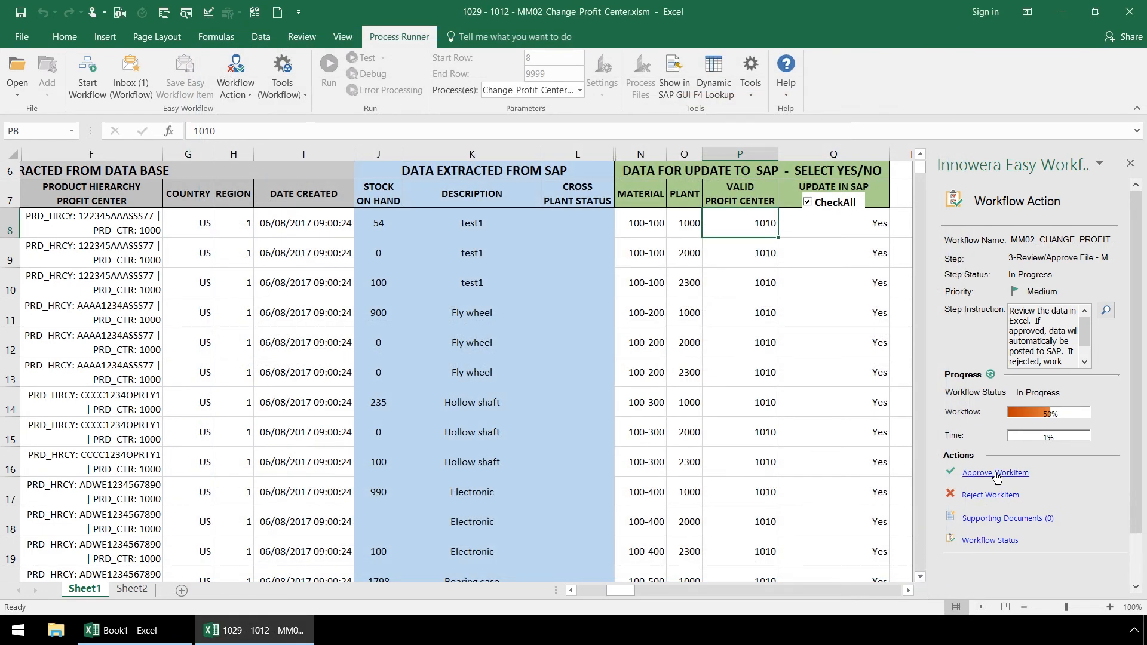
Approve the reviewed work item with the LG SAP logon and acknowledge the confirmation.
{"action": "left_click", "coordinate": [994, 473]}
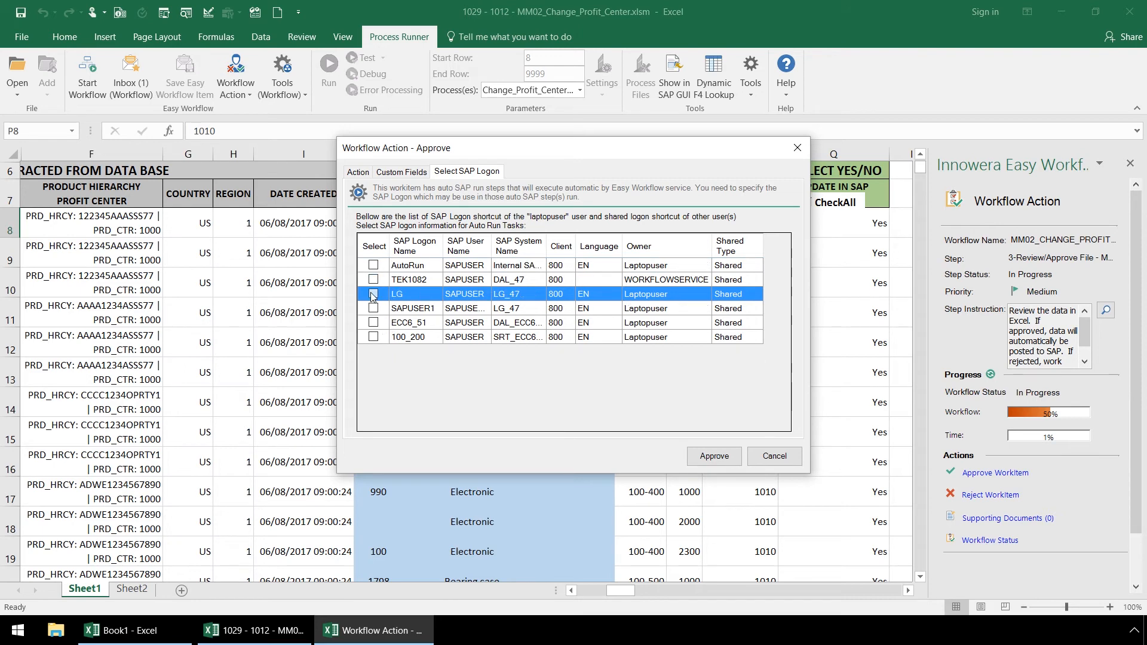
{"action": "left_click", "coordinate": [373, 294]}
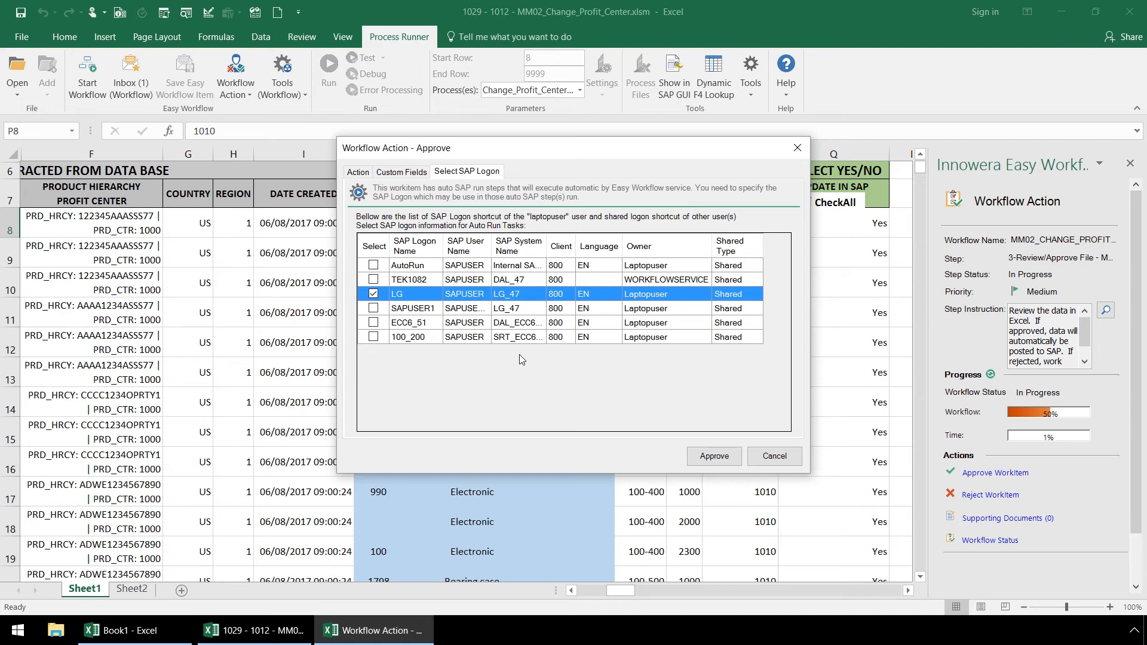
{"action": "left_click", "coordinate": [711, 456]}
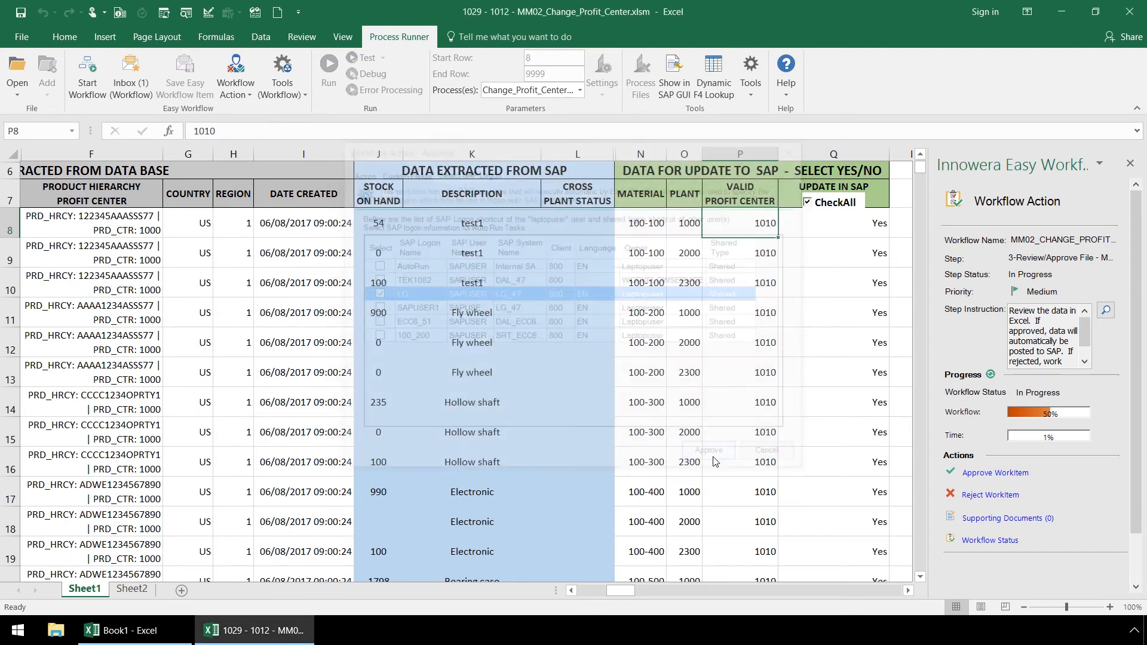
{"action": "left_click", "coordinate": [131, 629]}
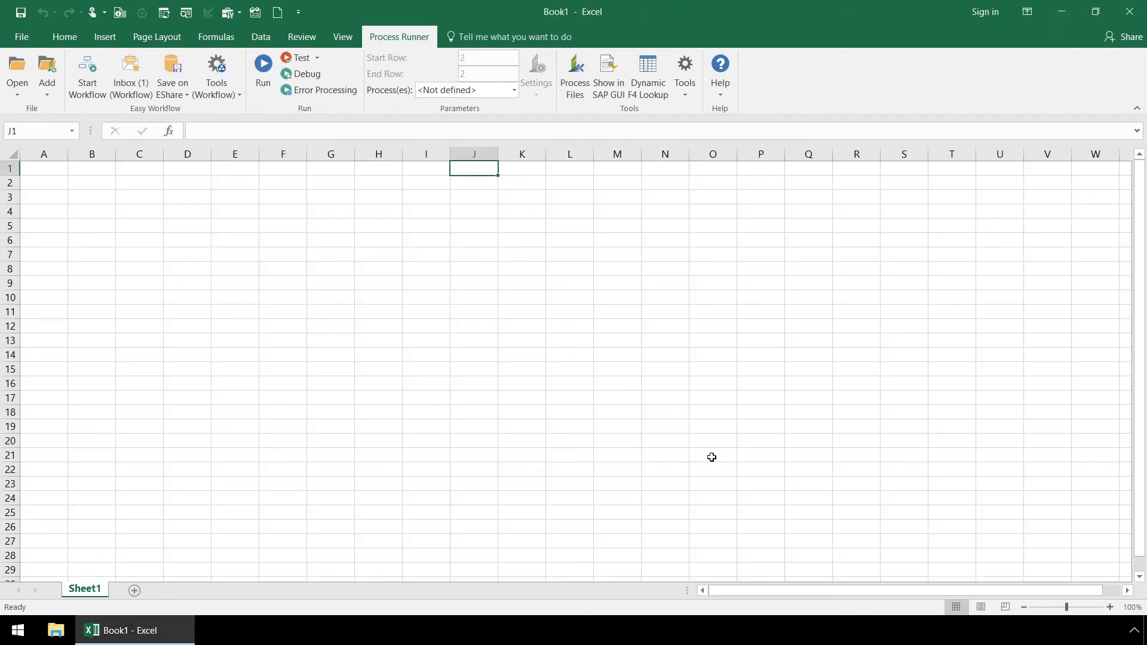
{"action": "mouse_move", "coordinate": [175, 483]}
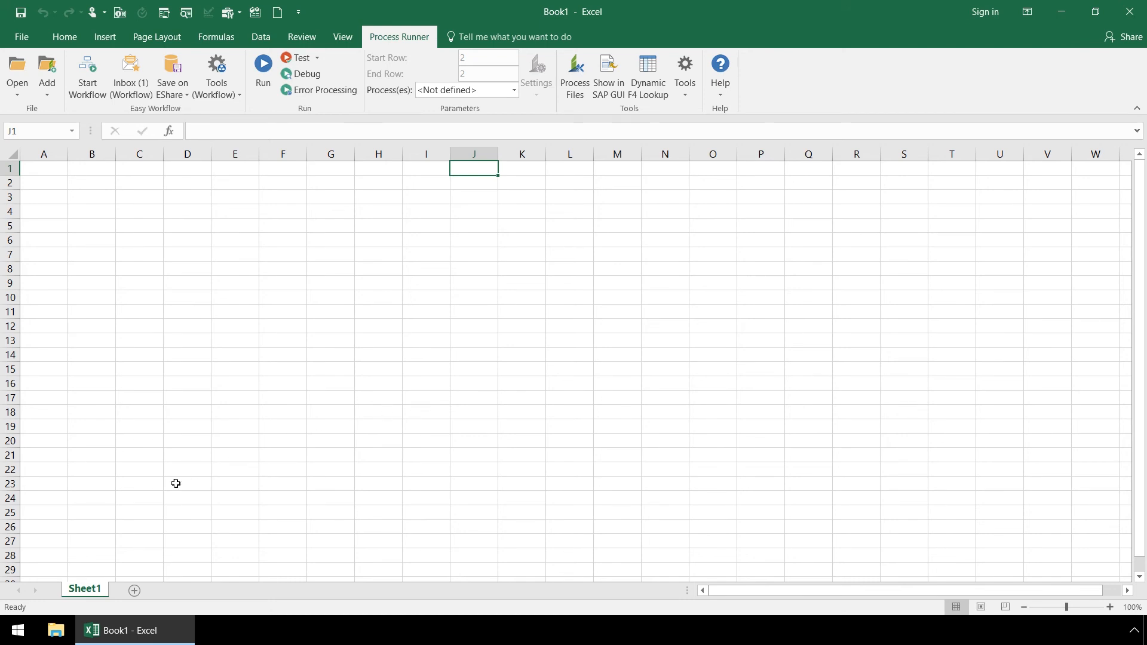
Search the Start menu for 'windows live' and launch Windows Live Mail to its Inbox.
{"action": "left_click", "coordinate": [17, 630]}
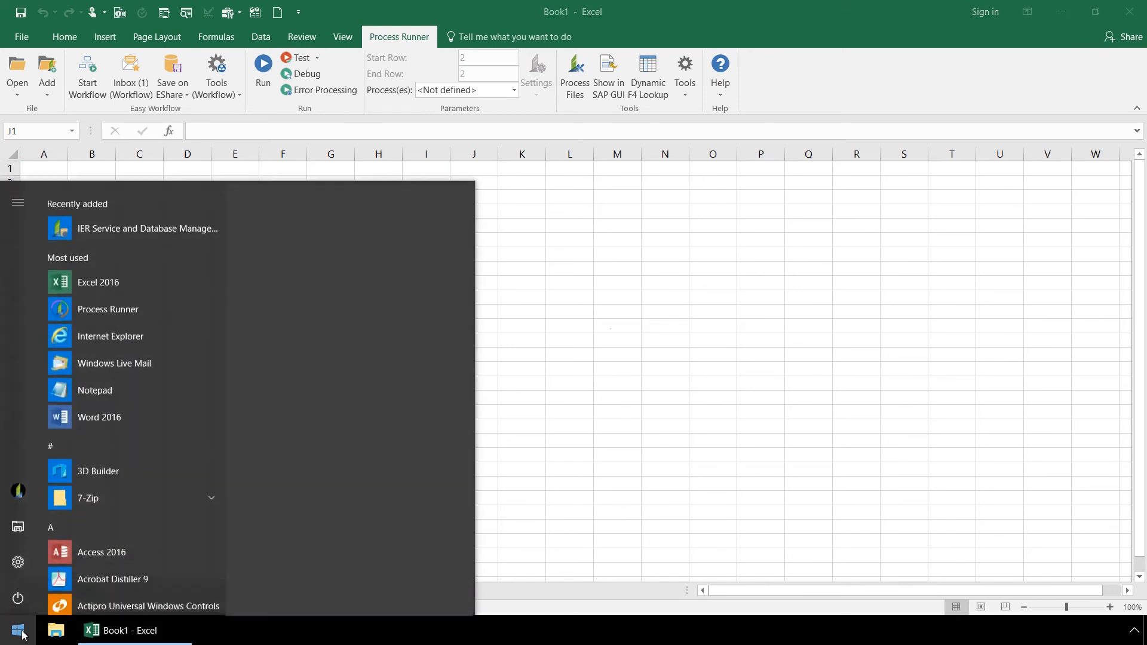
{"action": "type", "text": "windows li"}
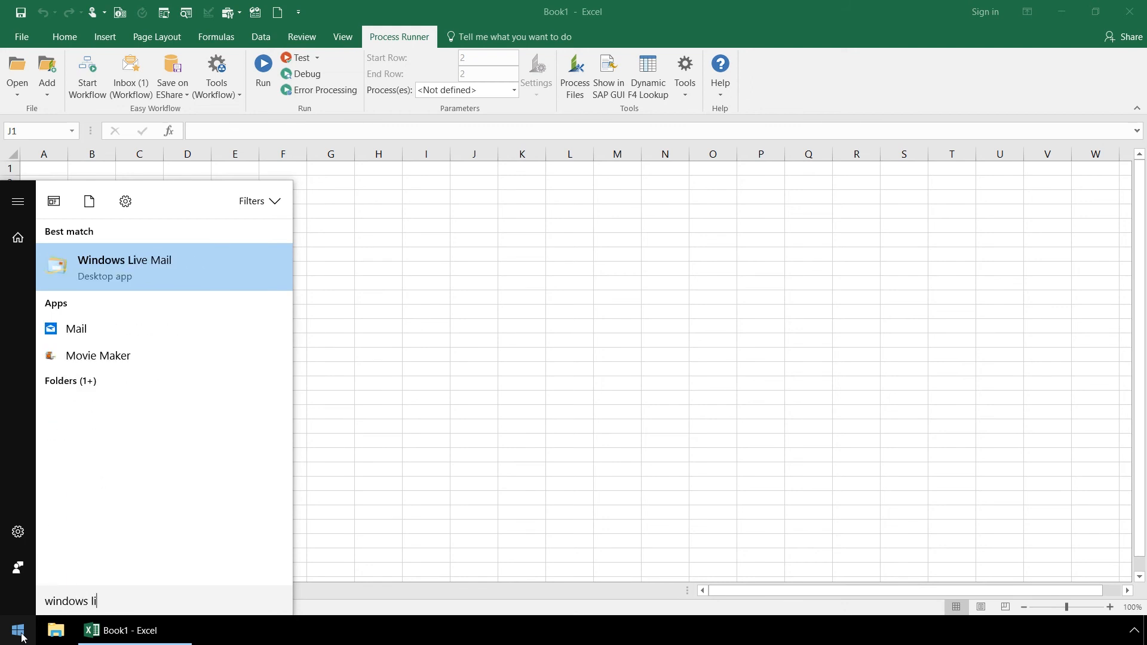
{"action": "type", "text": "ve"}
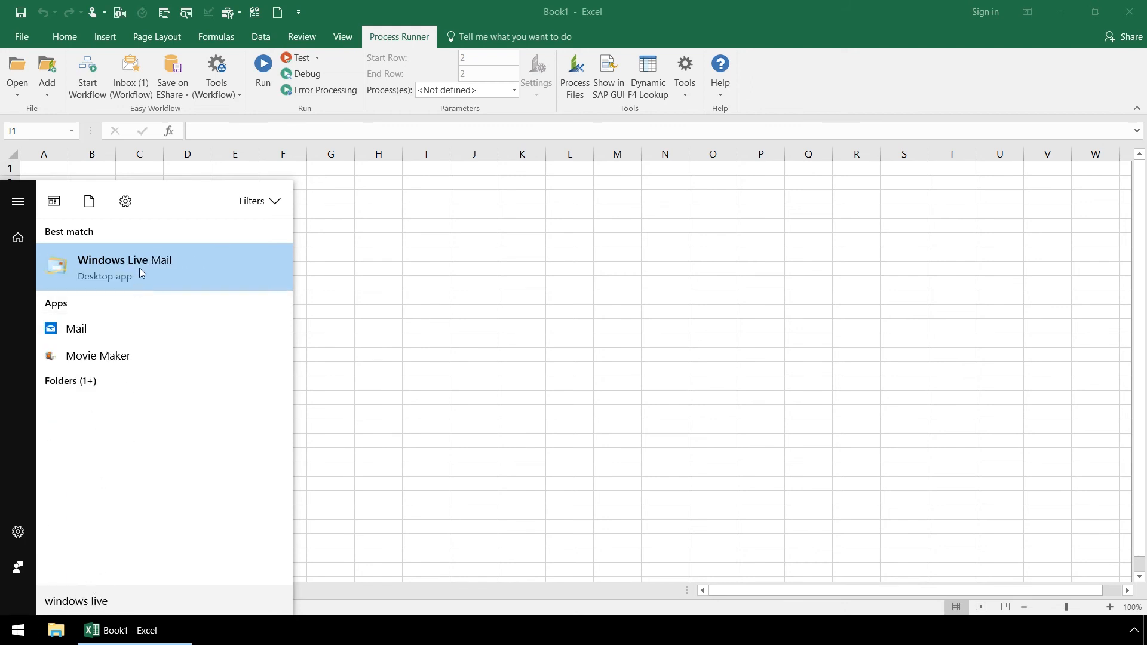
{"action": "left_click", "coordinate": [124, 267]}
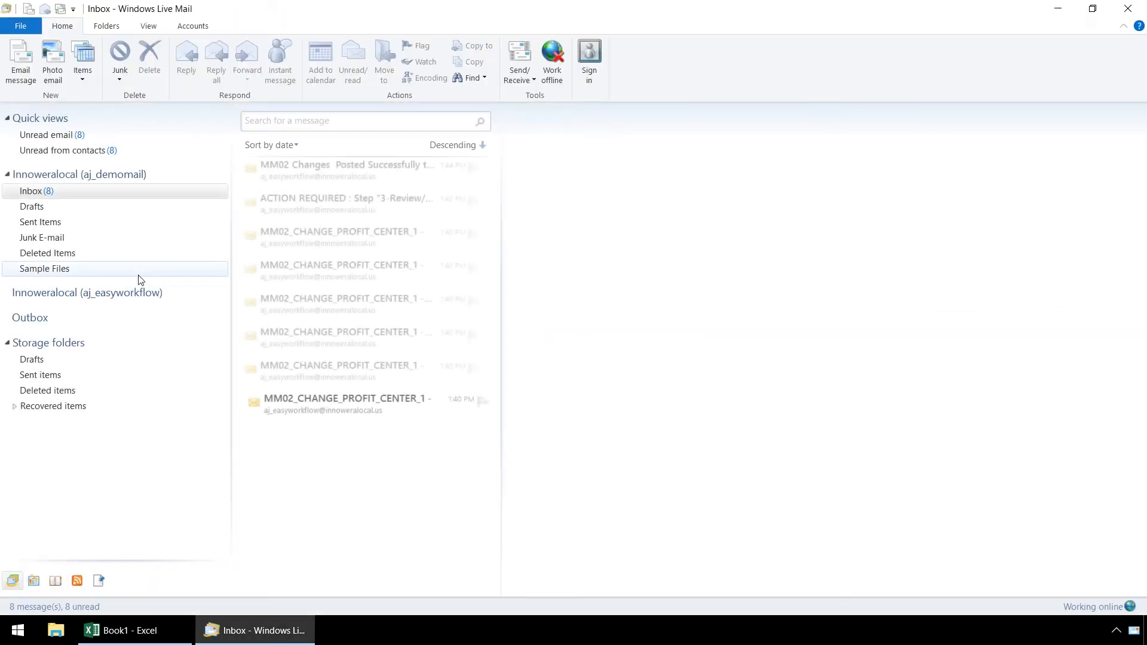
{"action": "left_click", "coordinate": [35, 192]}
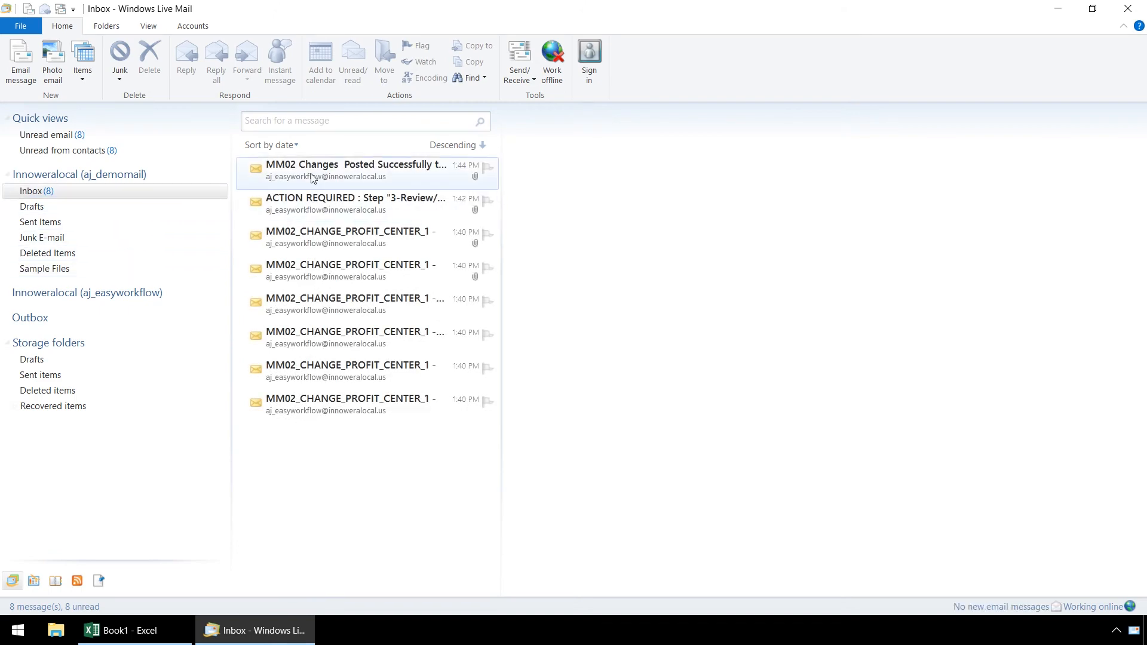
Open the 'MM02 Changes Posted Successfully' email and launch its .IEWFITEM attachment.
{"action": "double_click", "coordinate": [355, 169]}
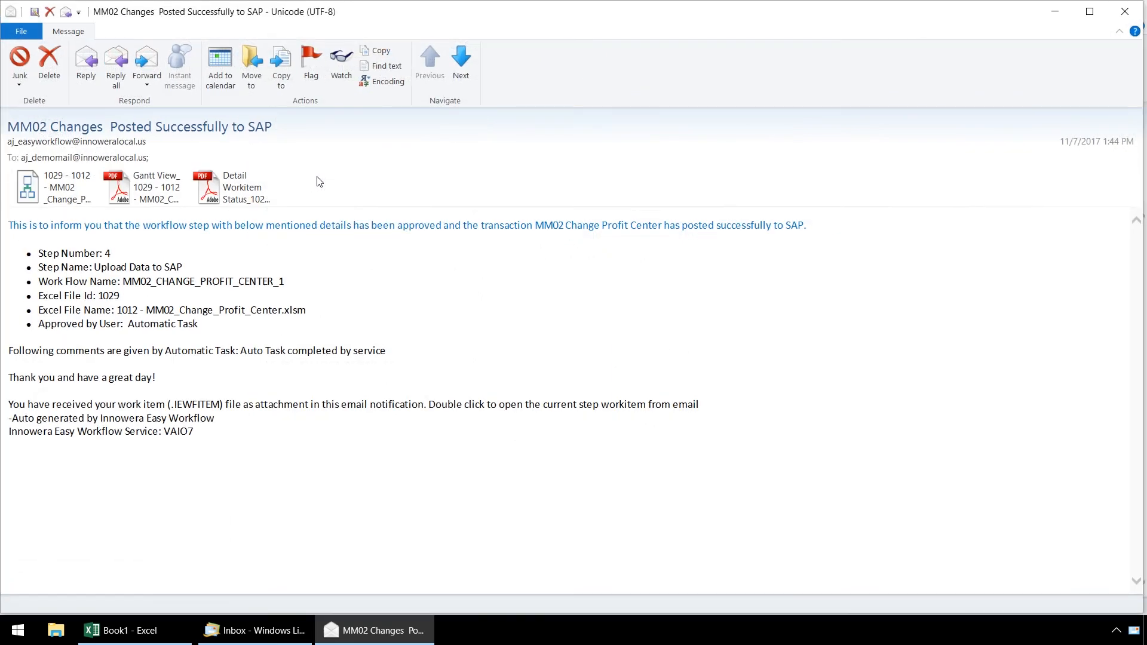
{"action": "mouse_move", "coordinate": [380, 252]}
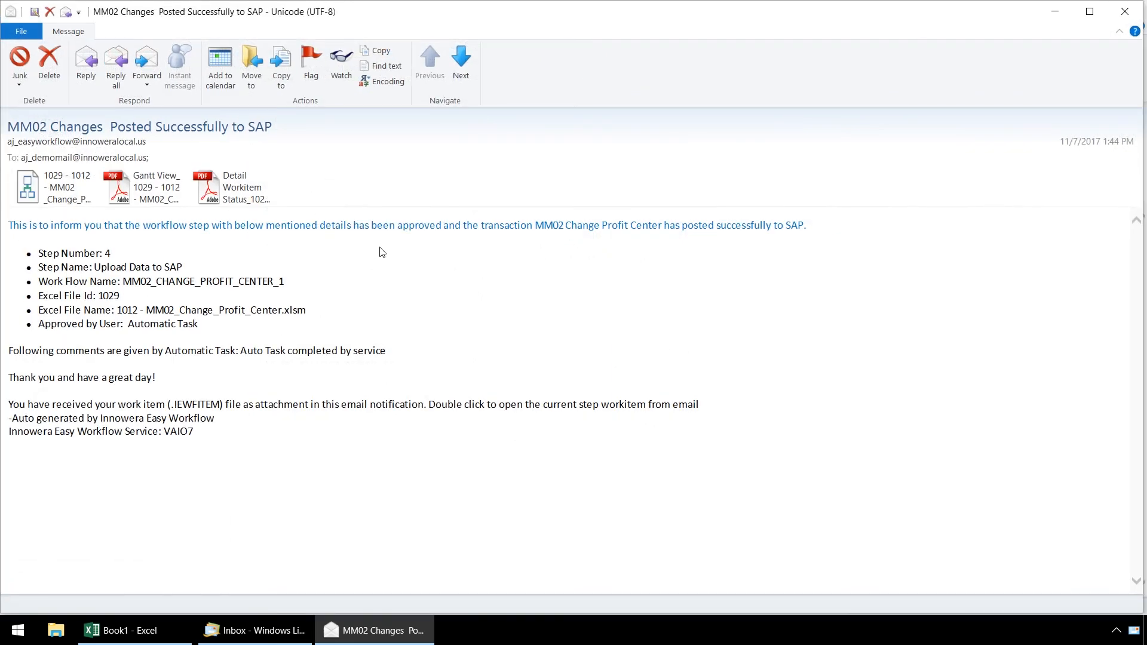
{"action": "mouse_move", "coordinate": [754, 250]}
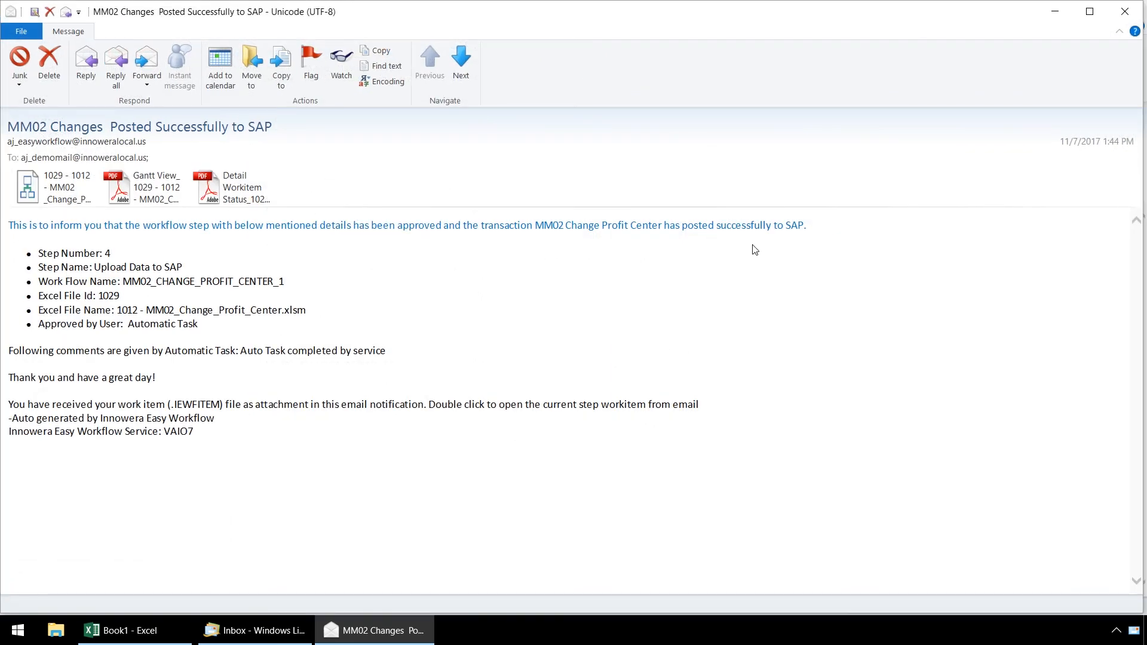
{"action": "mouse_move", "coordinate": [721, 263]}
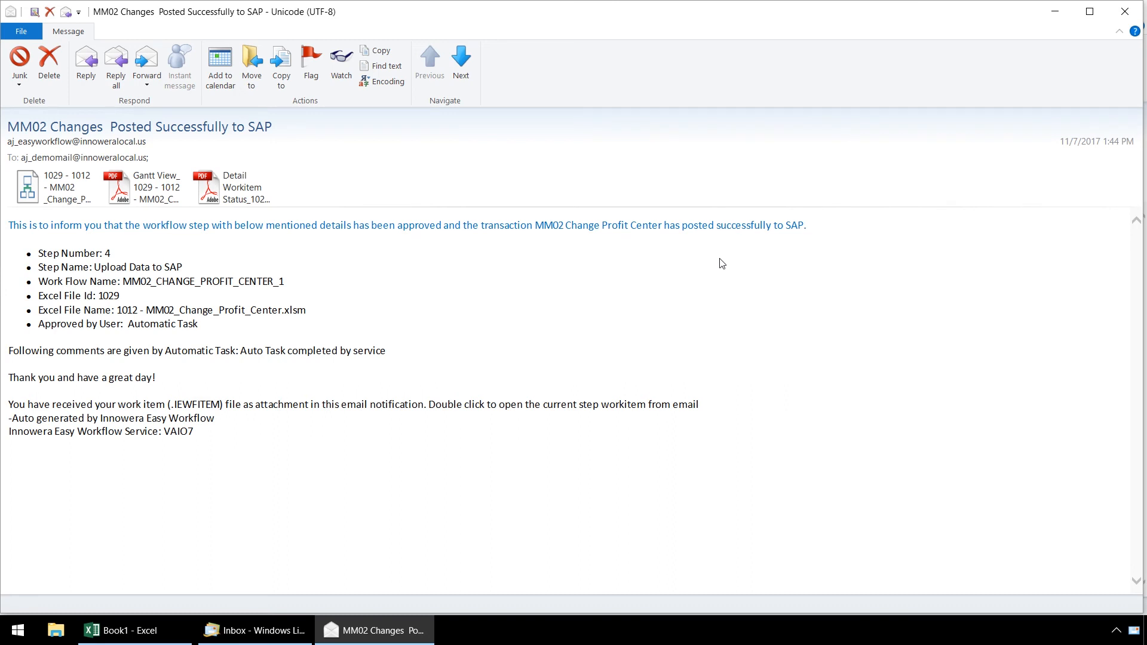
{"action": "left_click", "coordinate": [51, 186]}
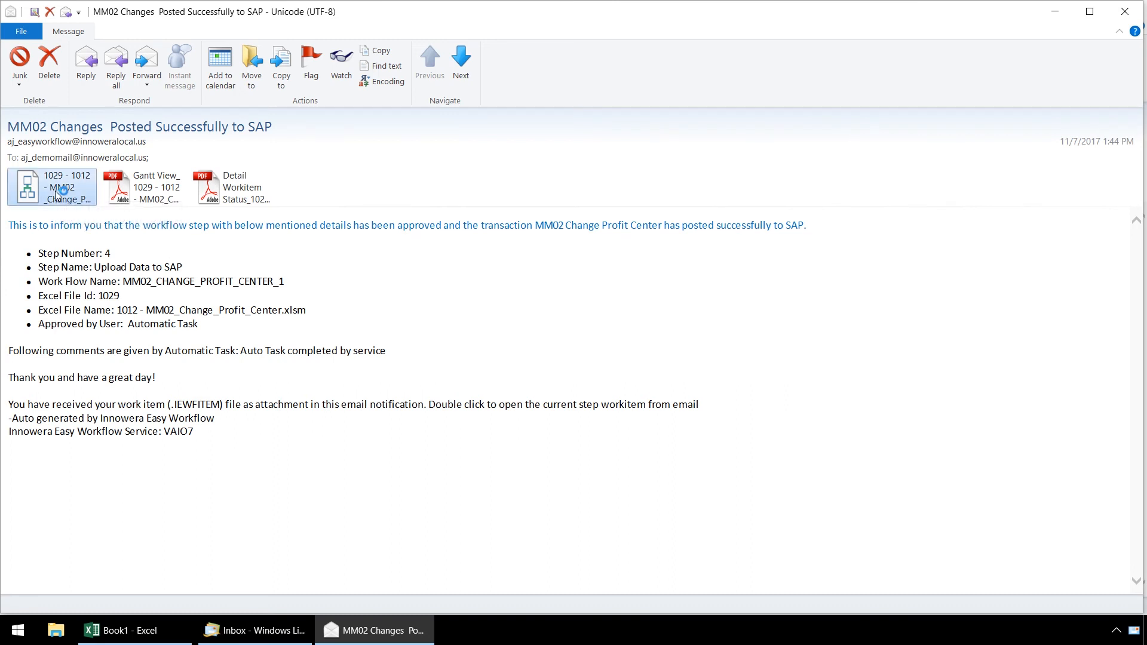
{"action": "double_click", "coordinate": [26, 185]}
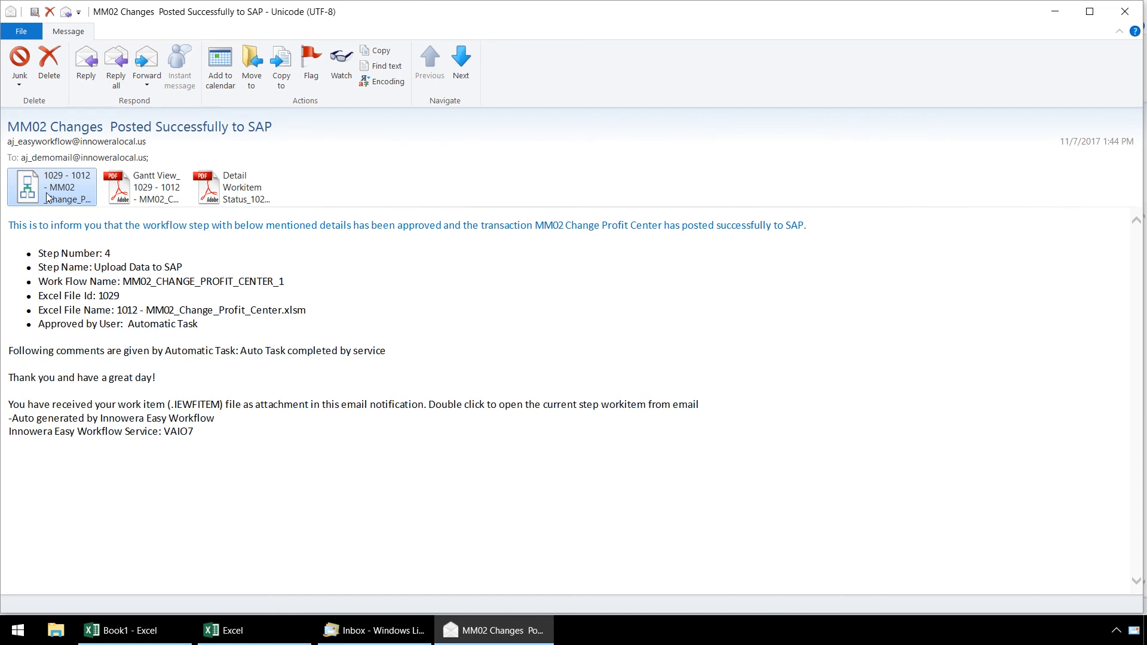
{"action": "double_click", "coordinate": [51, 186]}
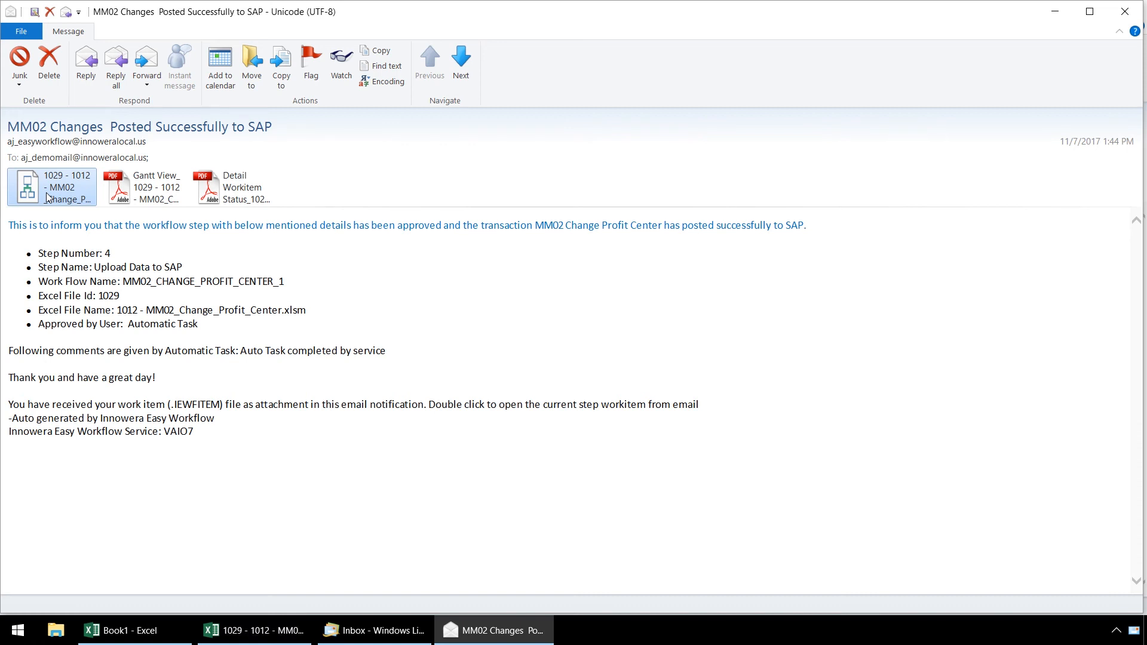
{"action": "mouse_move", "coordinate": [254, 629]}
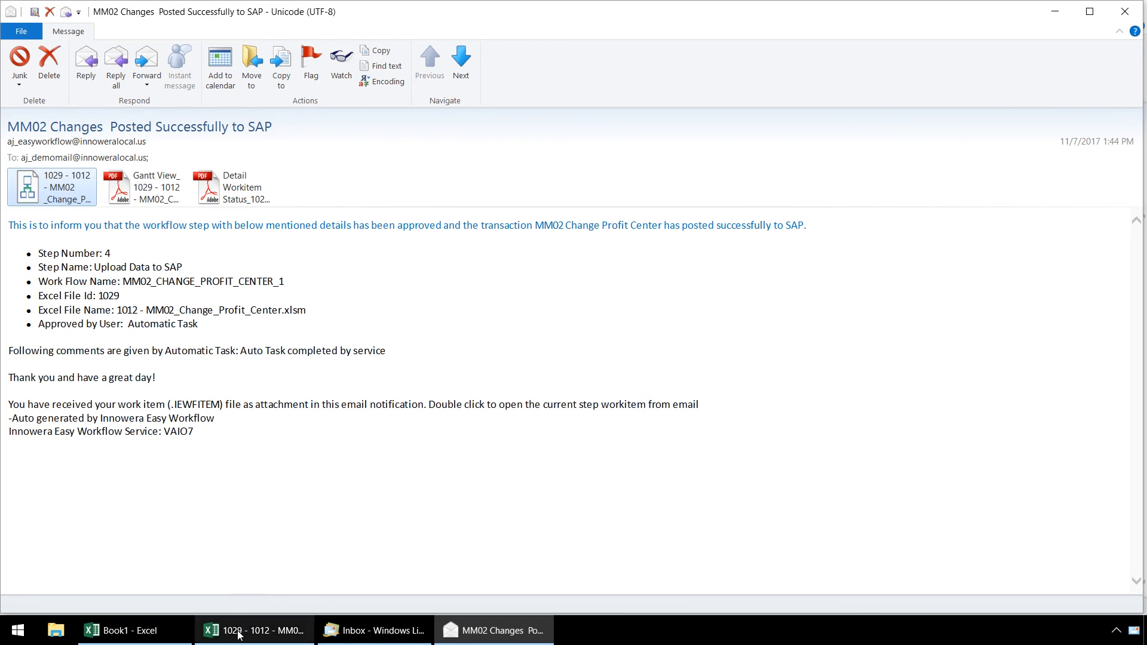
Switch to the posted 1029 workbook and choose Process Runner > Show in SAP GUI.
{"action": "left_click", "coordinate": [254, 629]}
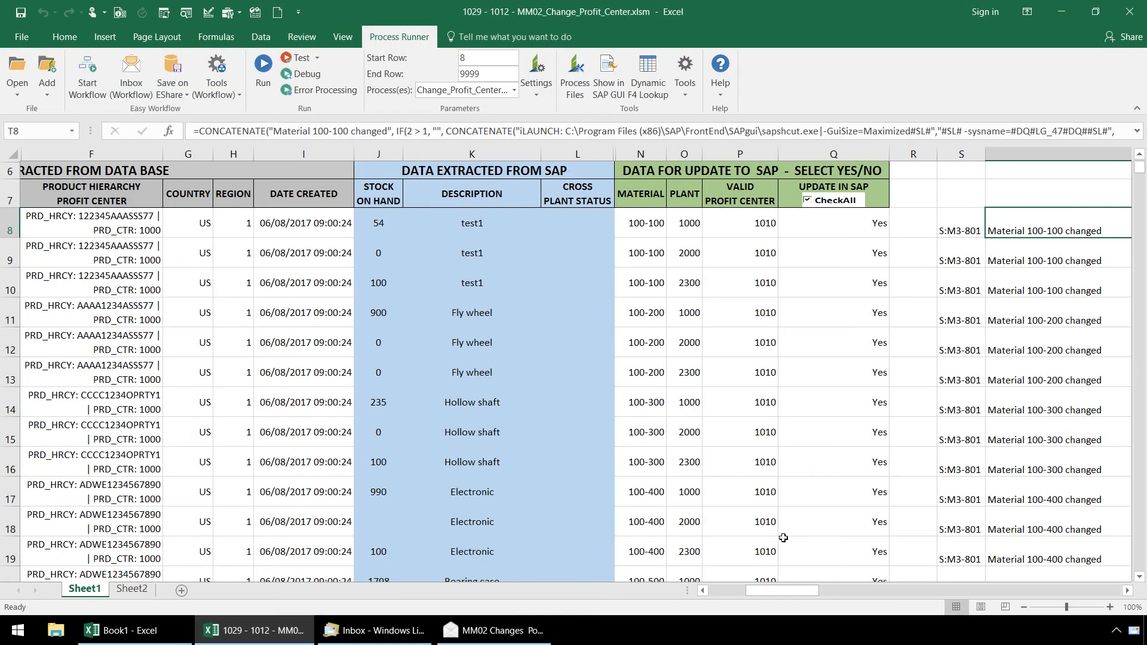
{"action": "scroll", "scroll_direction": "up", "scroll_amount": 3}
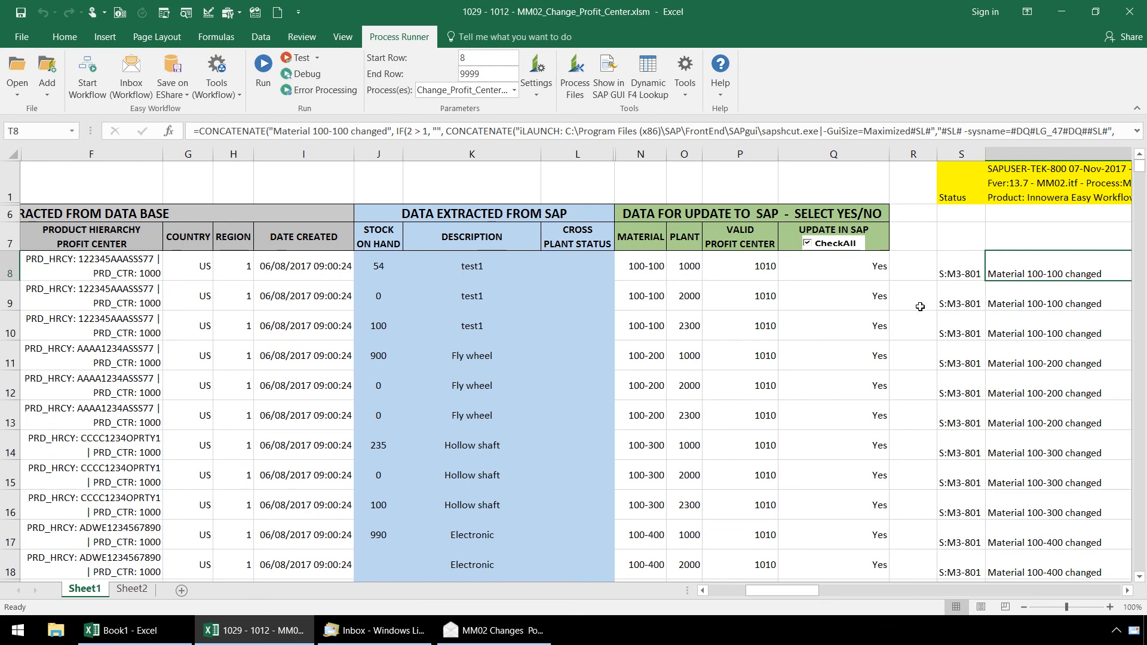
{"action": "mouse_move", "coordinate": [1034, 305]}
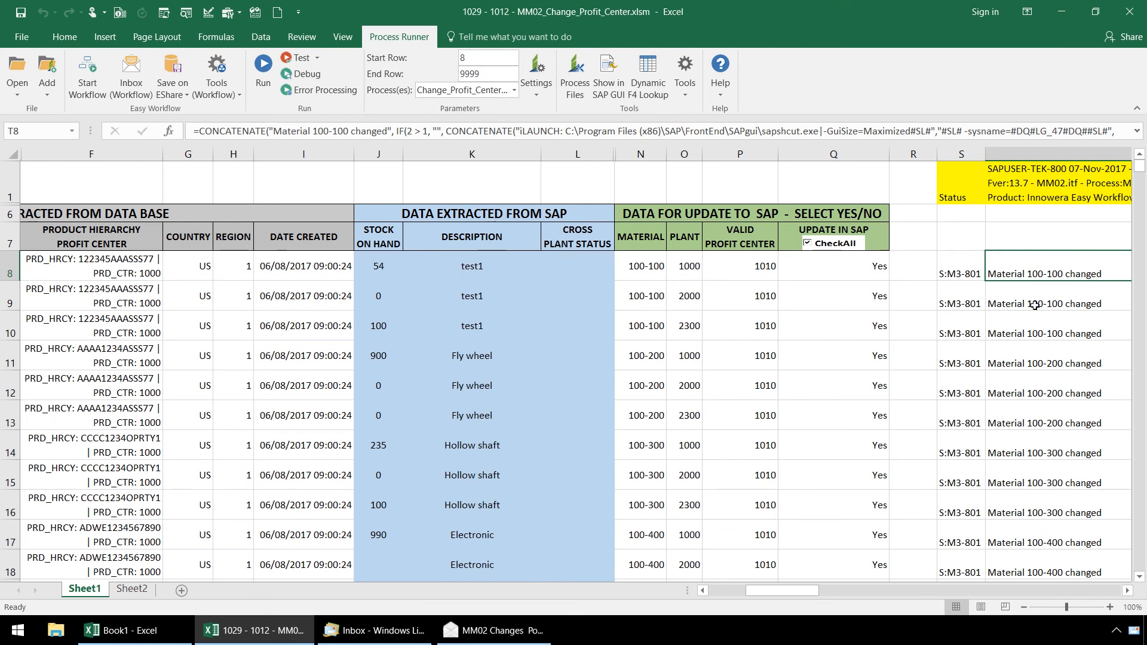
{"action": "mouse_move", "coordinate": [704, 206]}
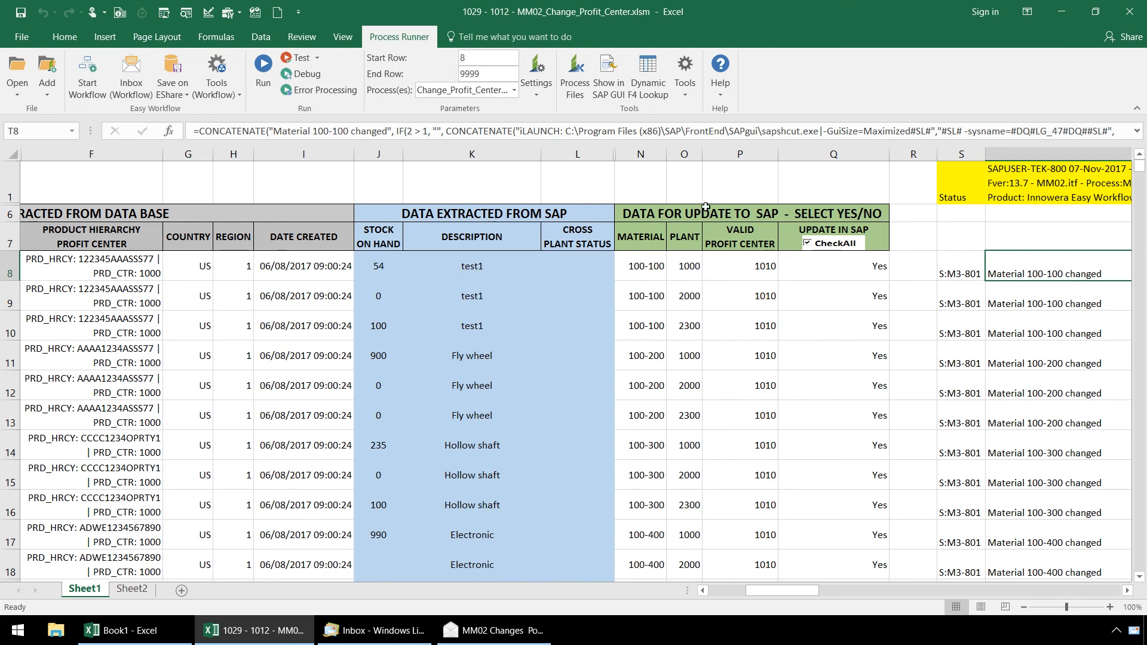
{"action": "left_click", "coordinate": [607, 73]}
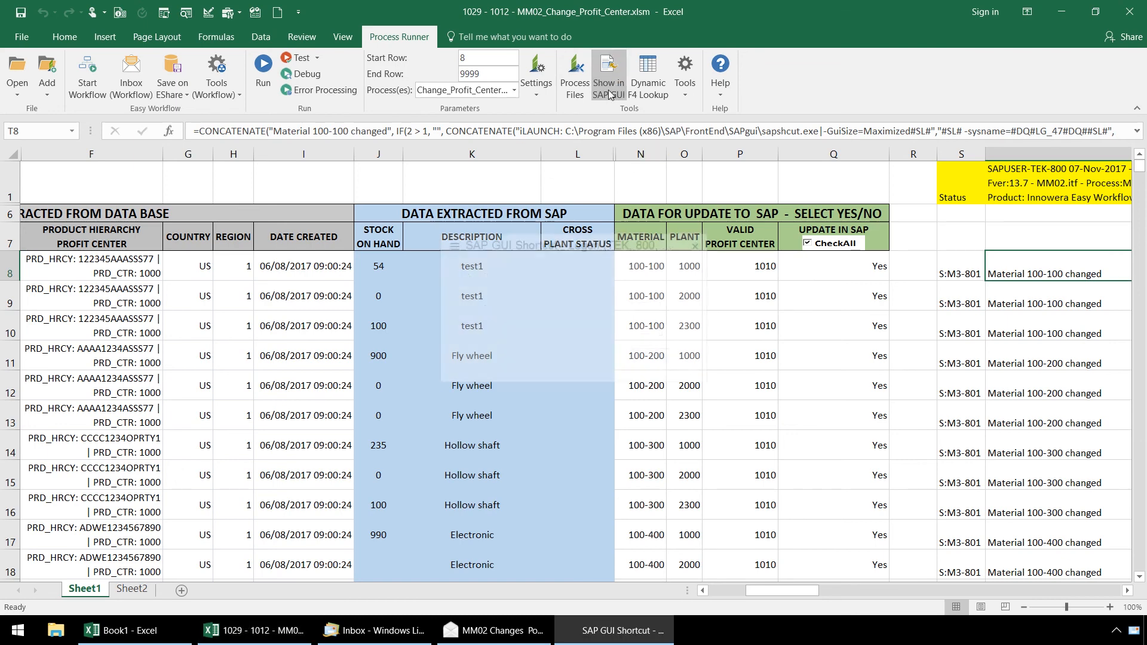
Log on to SAP with the password and enter plant 1000 as the organizational level.
{"action": "left_click", "coordinate": [608, 72]}
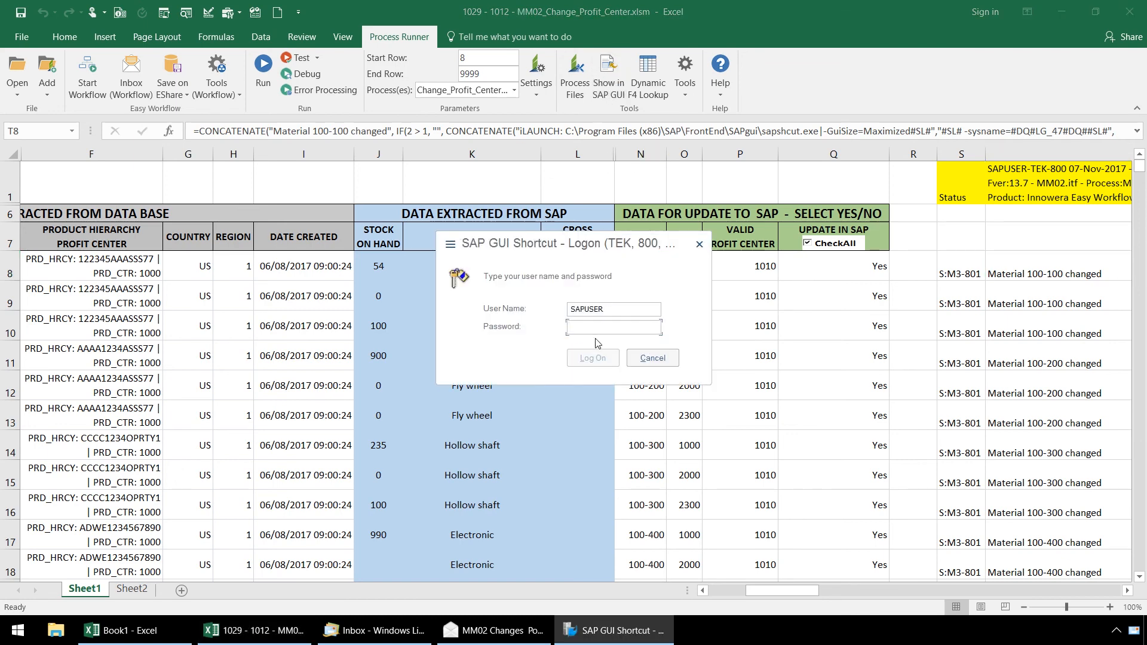
{"action": "type", "text": "••••"}
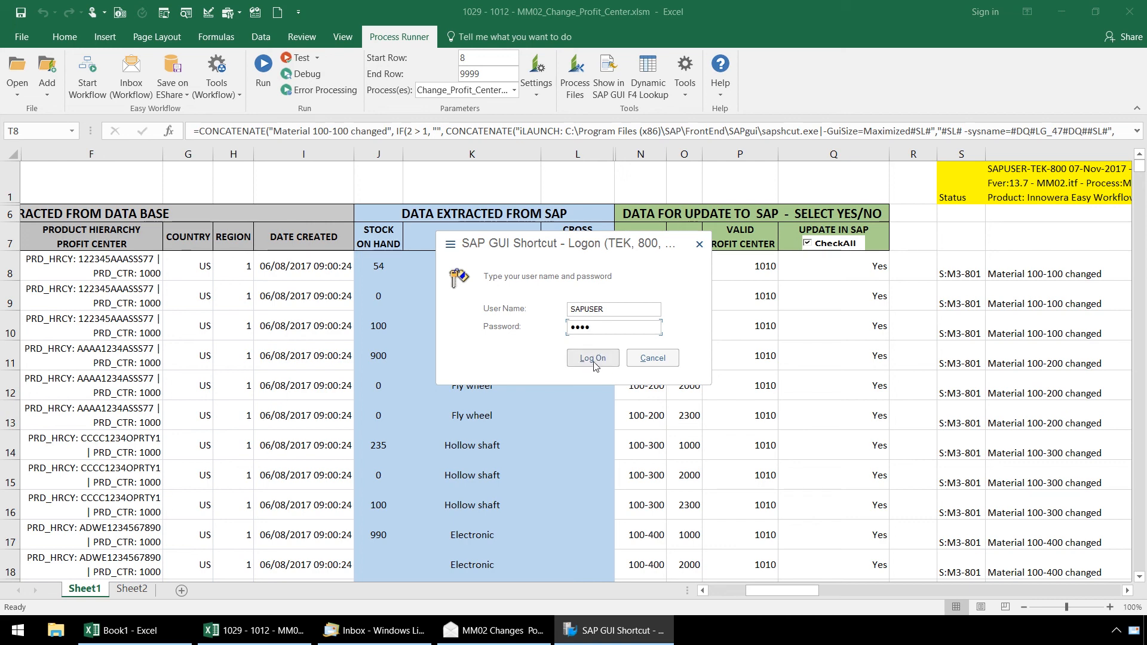
{"action": "left_click", "coordinate": [592, 358]}
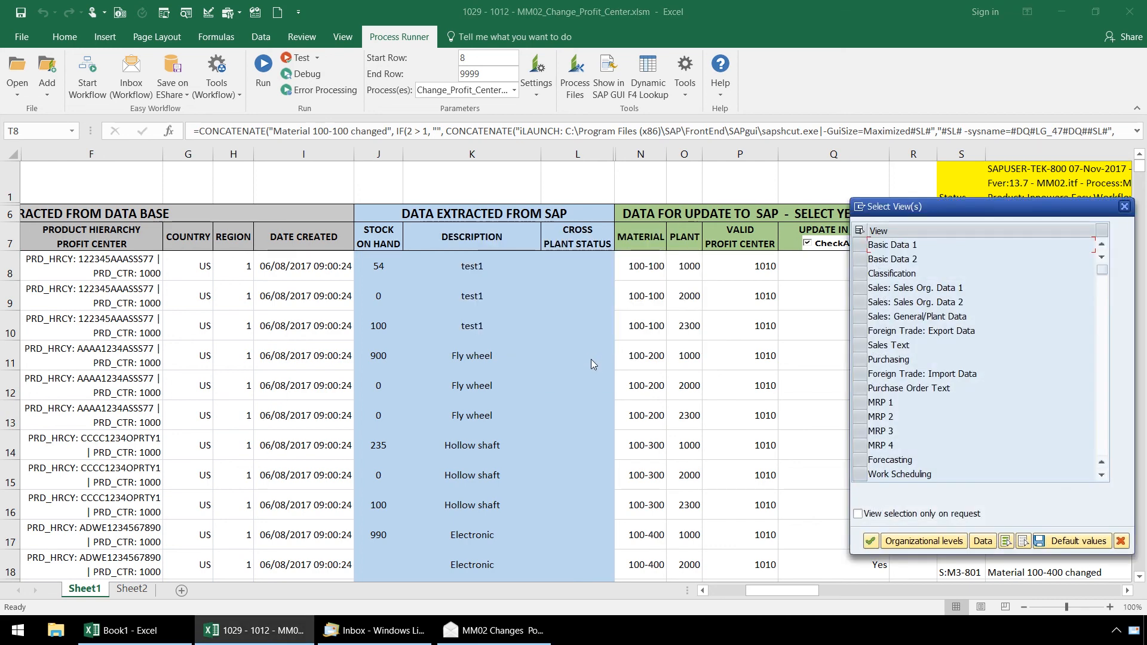
{"action": "left_click", "coordinate": [923, 540]}
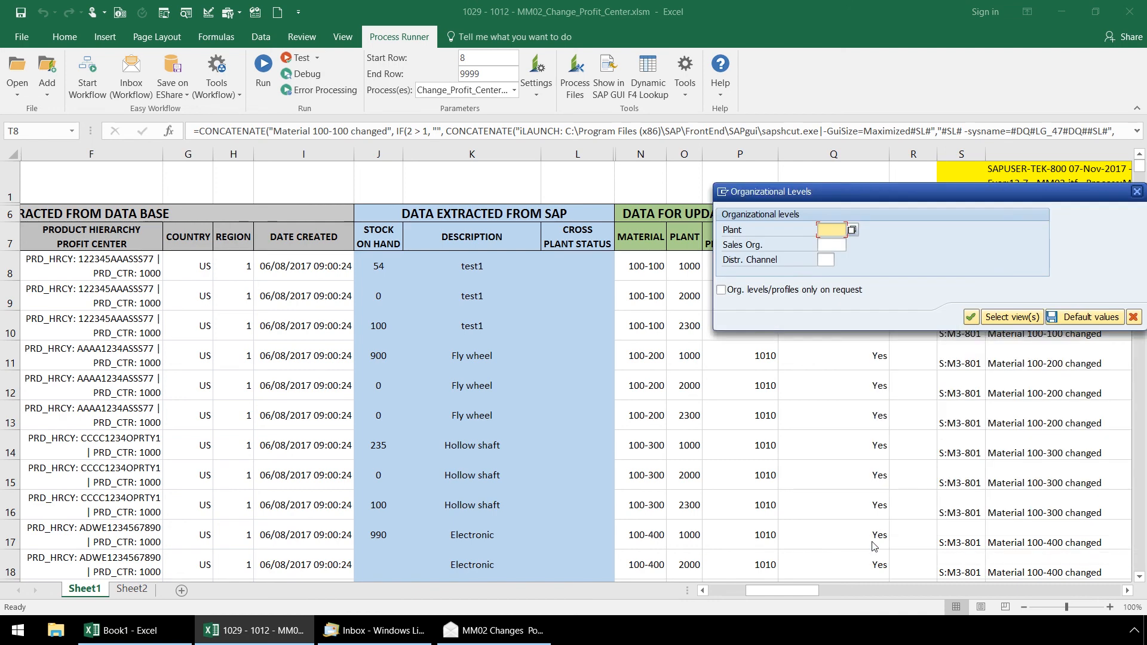
{"action": "type", "text": "1000"}
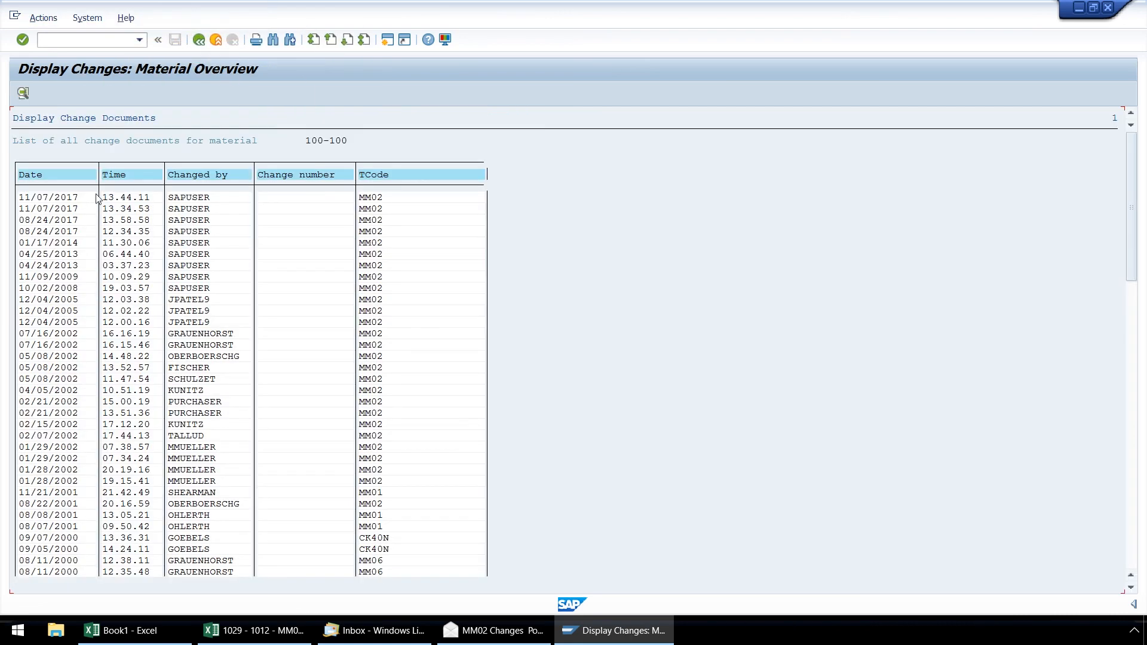
Open the 11/07/2017 13.44.11 change document for material 100-100.
{"action": "double_click", "coordinate": [47, 197]}
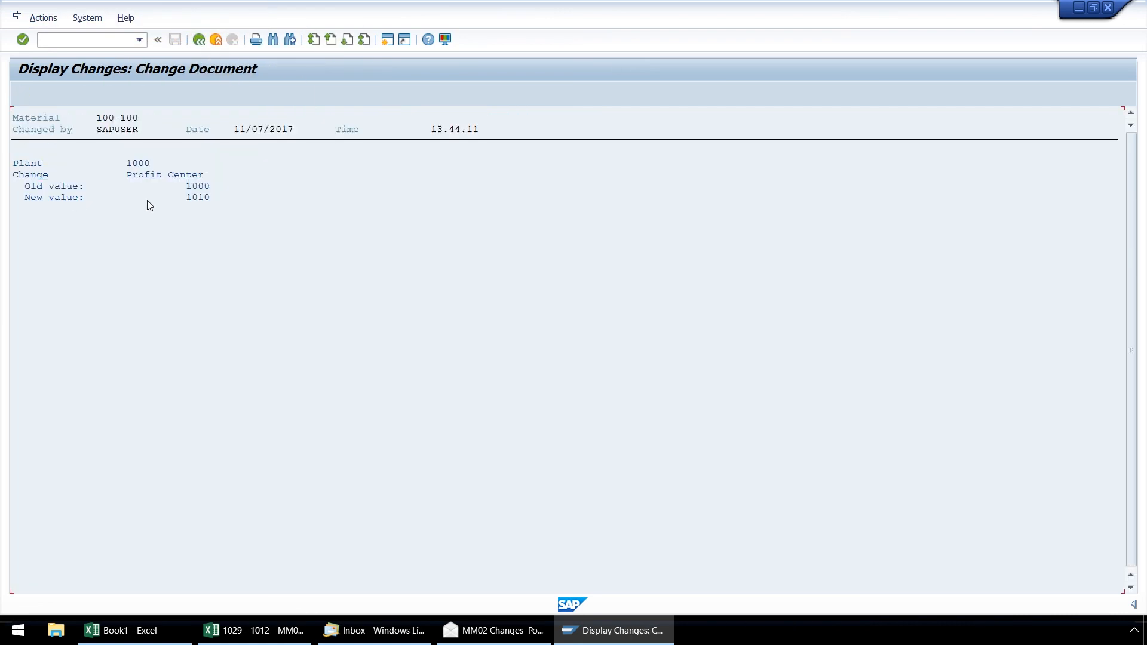
{"action": "mouse_move", "coordinate": [370, 234]}
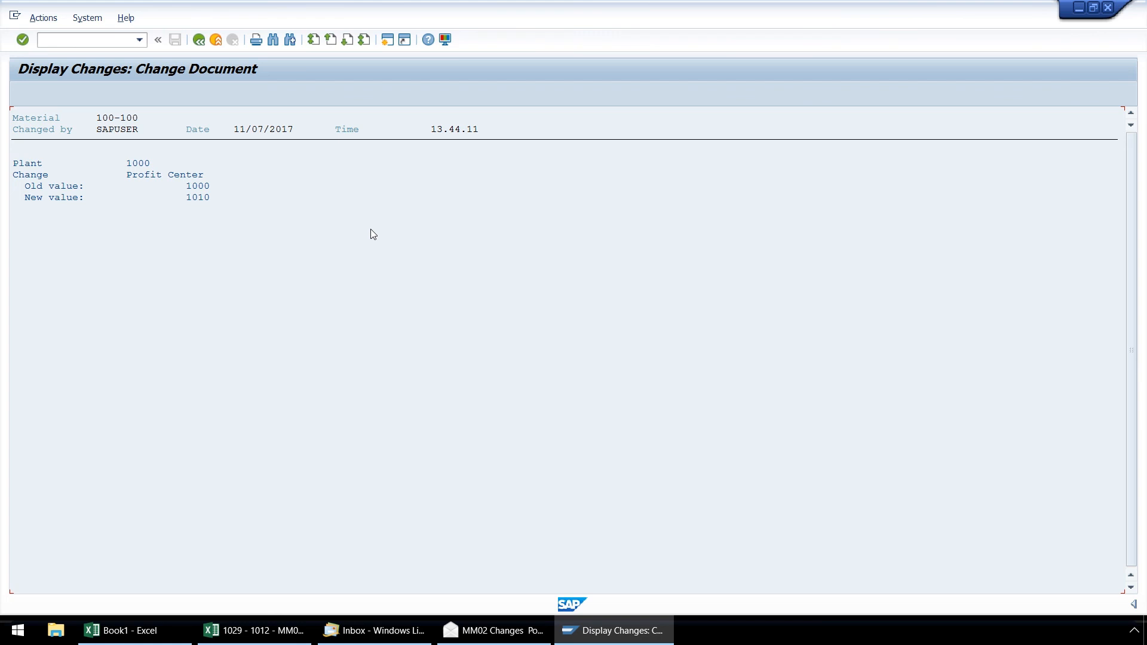